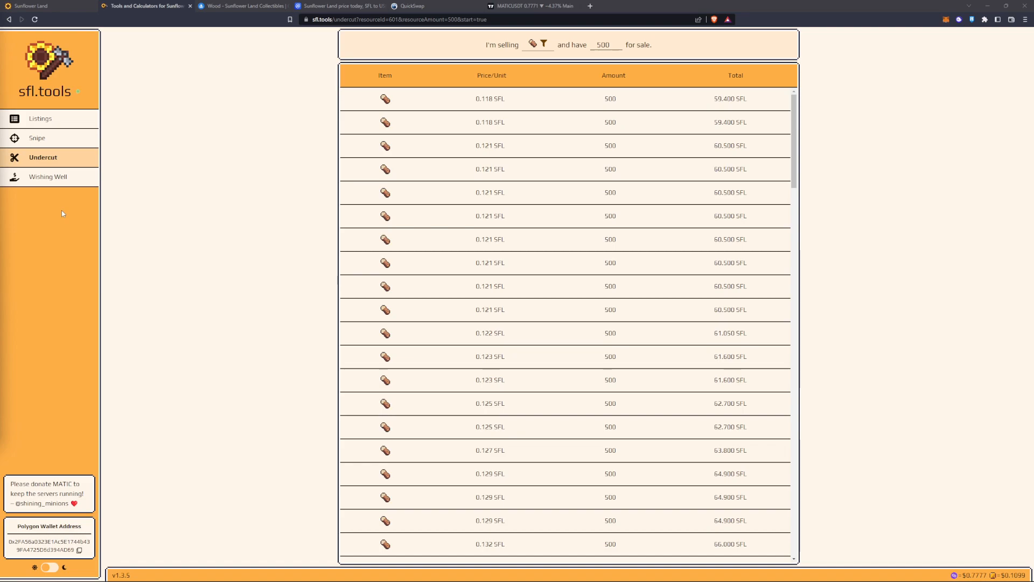
{"action": "mouse_move", "coordinate": [118, 162]}
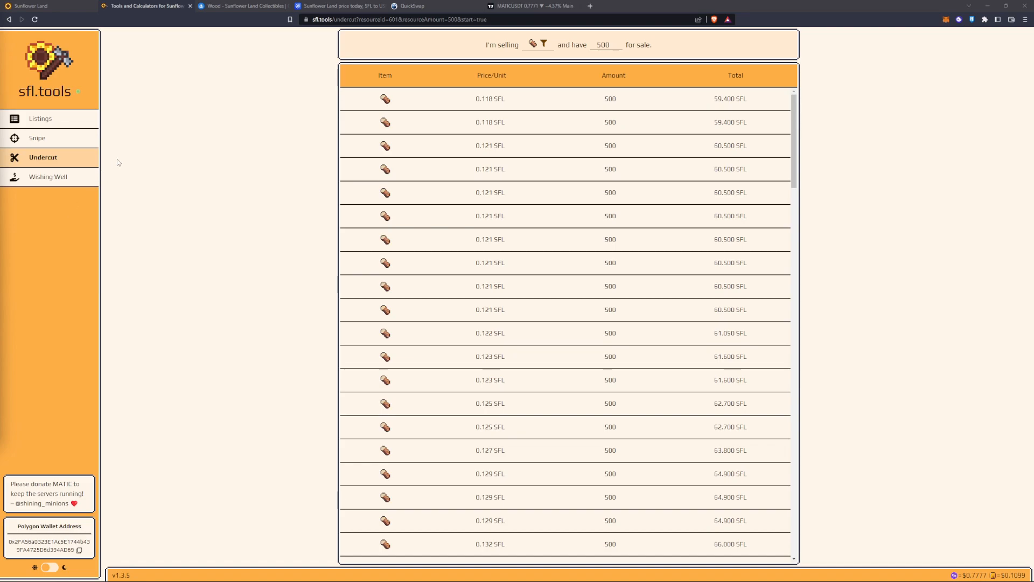
Step: Run a sfl.tools Wood snipe with max price 1 SFL per unit and amount 500
{"action": "left_click", "coordinate": [37, 138]}
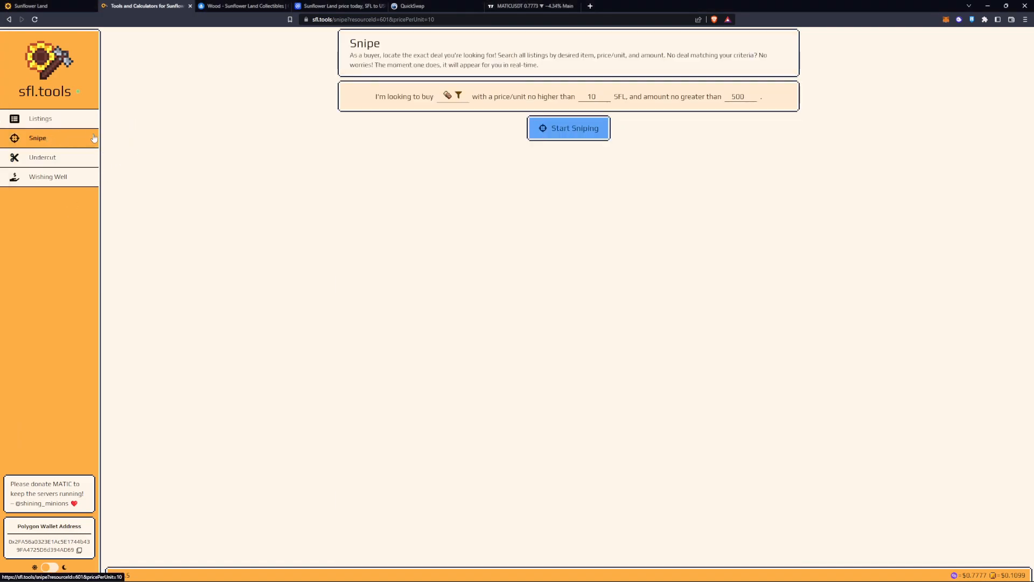
{"action": "left_click", "coordinate": [591, 96]}
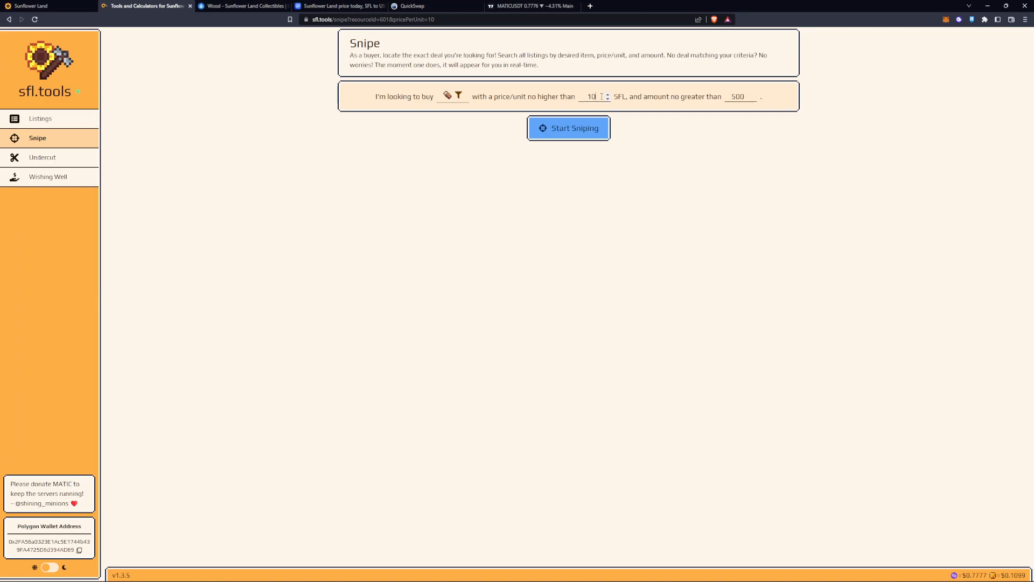
{"action": "left_click", "coordinate": [447, 96]}
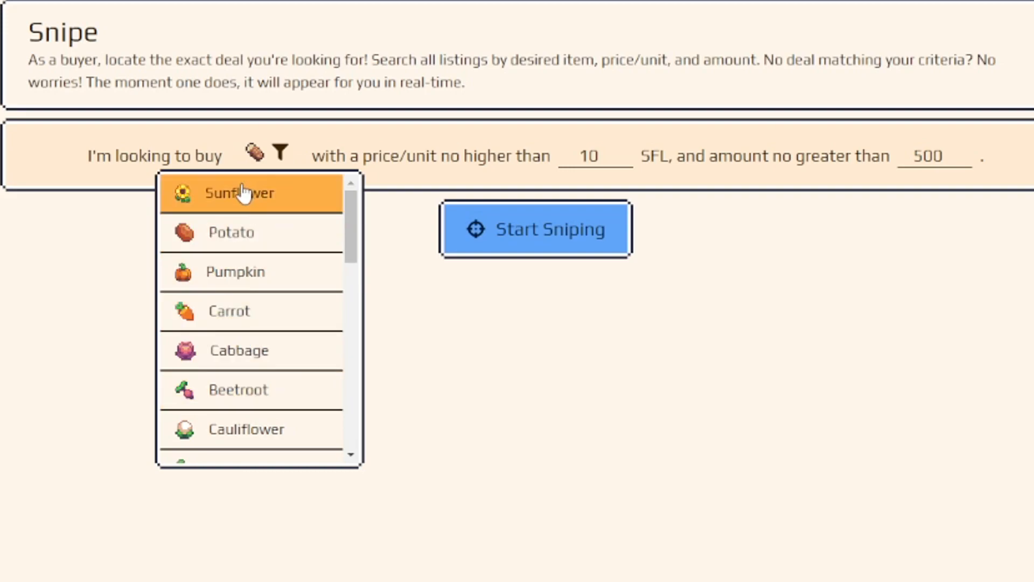
{"action": "mouse_move", "coordinate": [593, 155]}
{"action": "type", "text": "1"}
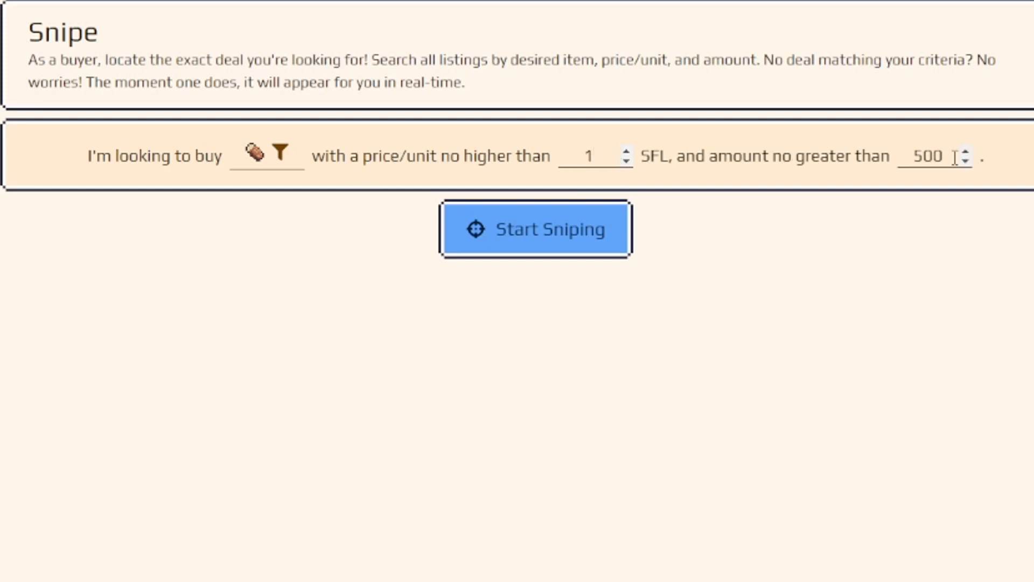
{"action": "left_click", "coordinate": [535, 228]}
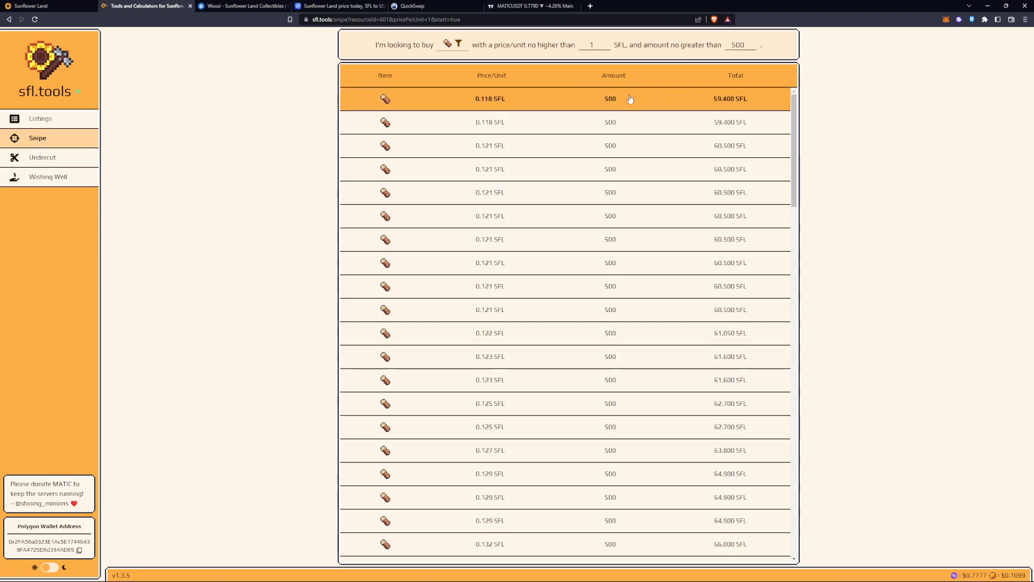
{"action": "mouse_move", "coordinate": [605, 103]}
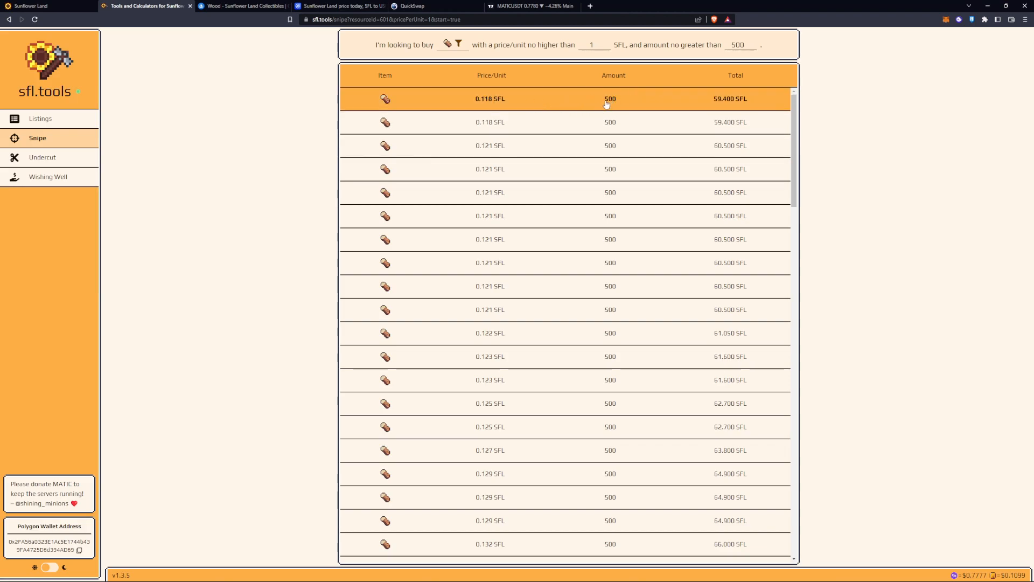
Step: Zoom in on the wood offers from 0.118 SFL, then bring up the OpenSea Wood page
{"action": "key", "text": "ctrl+plus"}
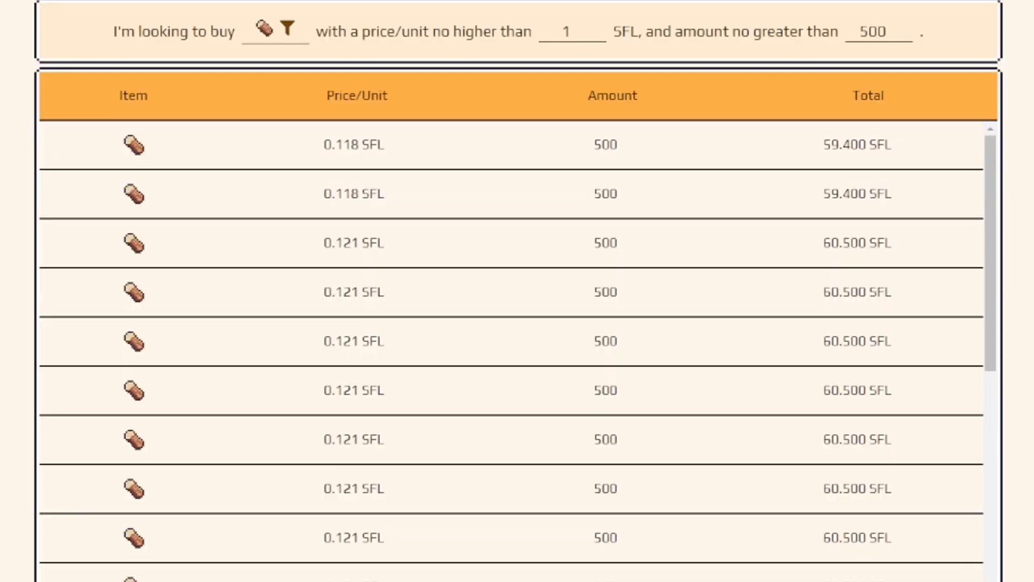
{"action": "left_click", "coordinate": [243, 6]}
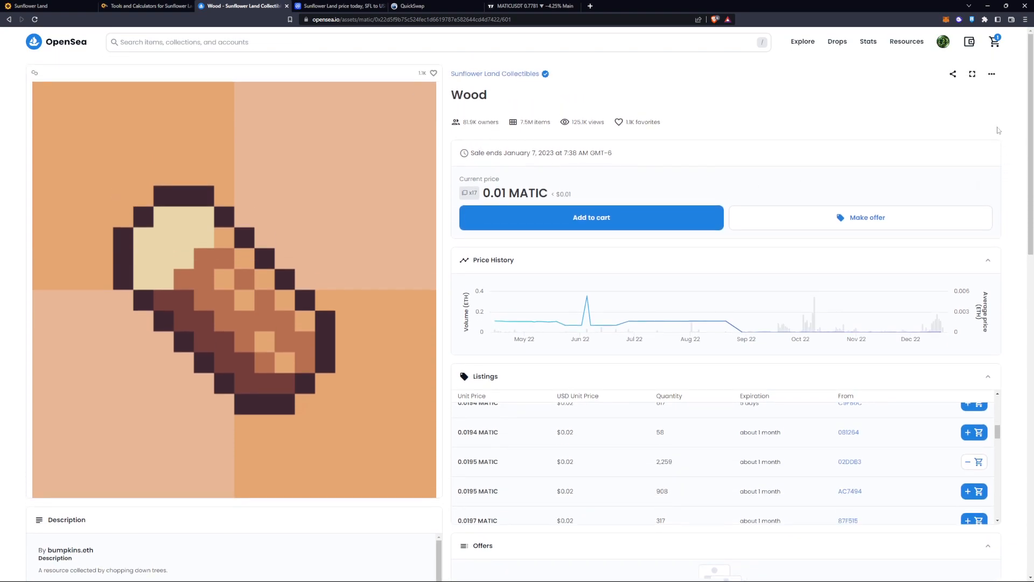
Step: Add a Wood listing to the OpenSea cart, totalling 9.76 MATIC, and return to sfl.tools
{"action": "left_click", "coordinate": [590, 217]}
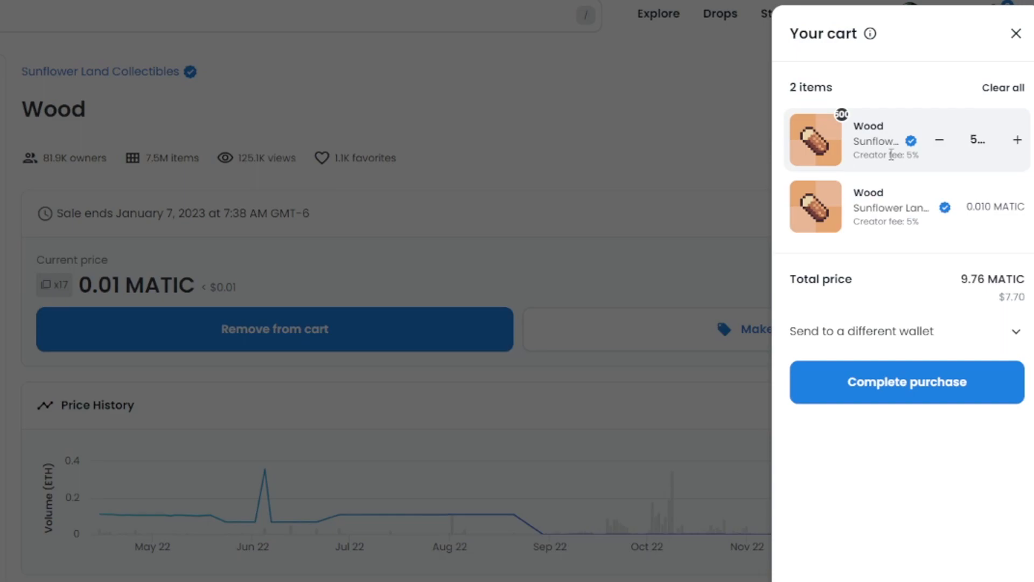
{"action": "left_click", "coordinate": [147, 6]}
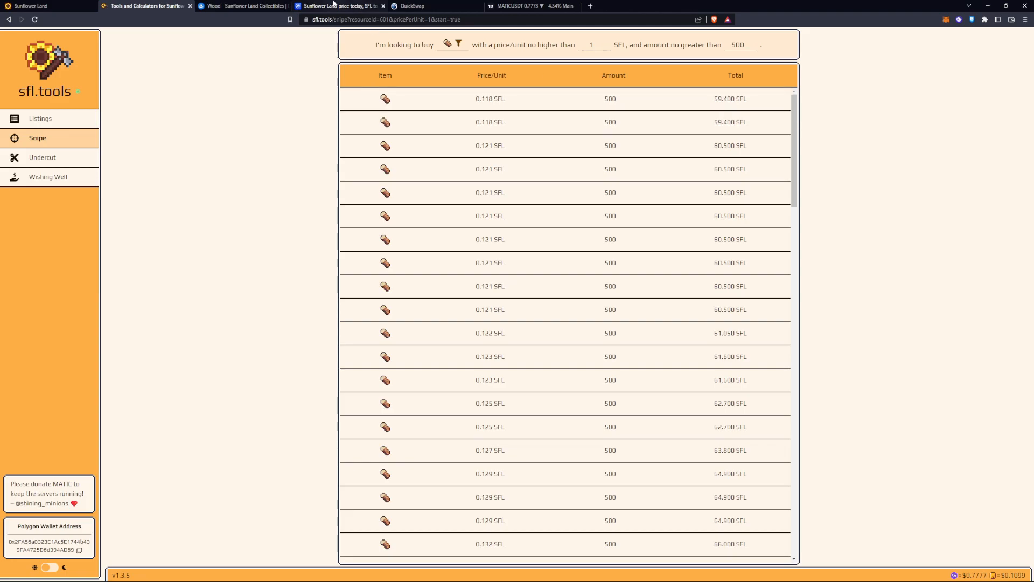
Step: Check QuickSwap's quote of about 9.16 MATIC for 65 SFL
{"action": "left_click", "coordinate": [409, 6]}
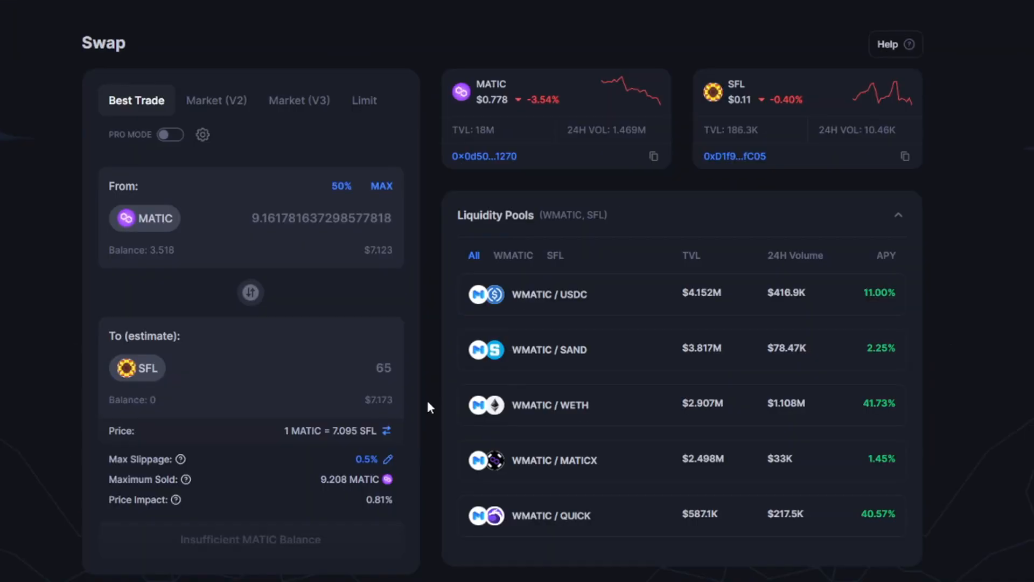
{"action": "mouse_move", "coordinate": [219, 4]}
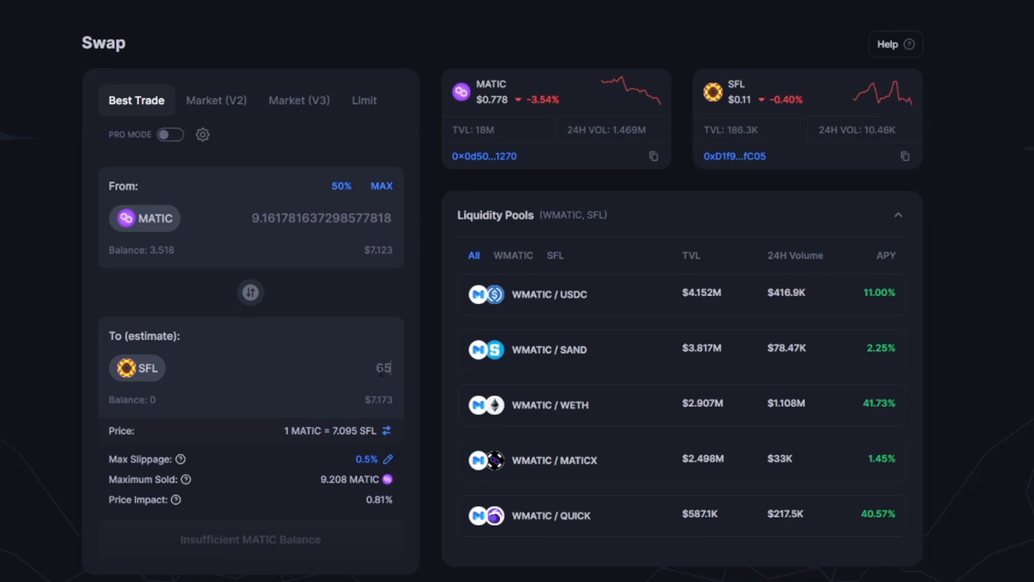
{"action": "mouse_move", "coordinate": [5, 112]}
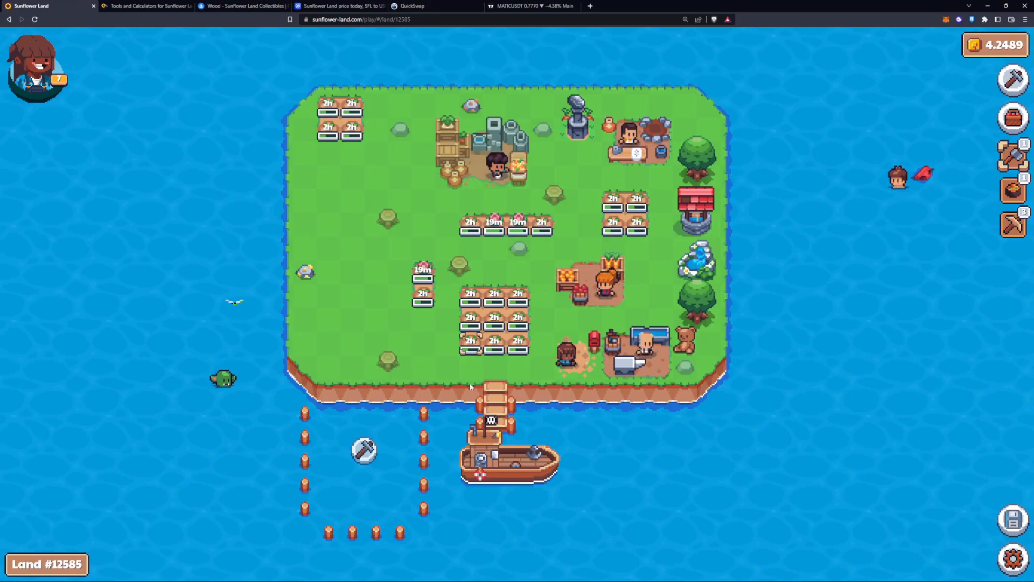
Step: Travel to the retreat, open the Trade building, and view the cheapest wood seller, Land #91022
{"action": "left_click", "coordinate": [507, 455]}
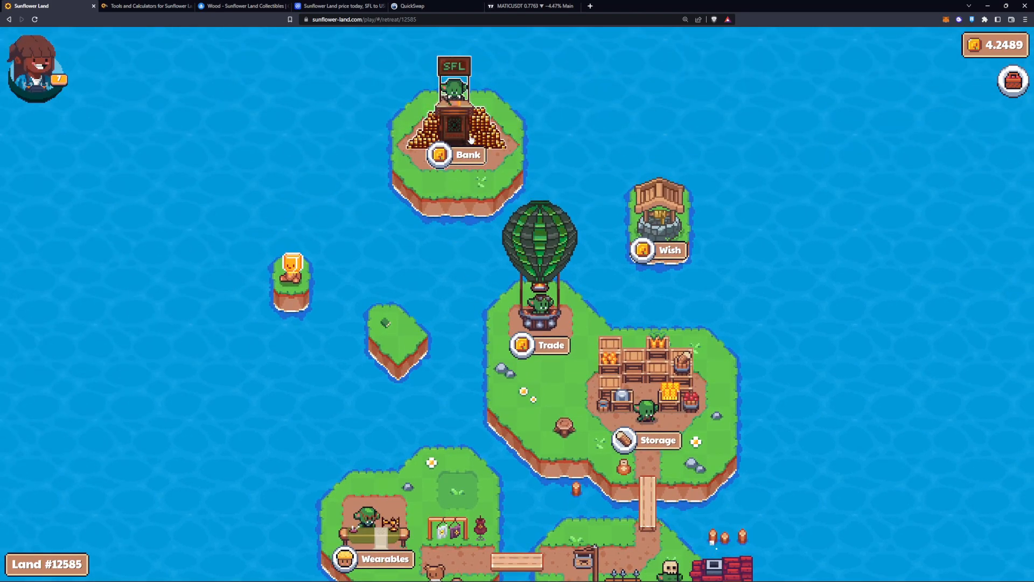
{"action": "left_click", "coordinate": [521, 345]}
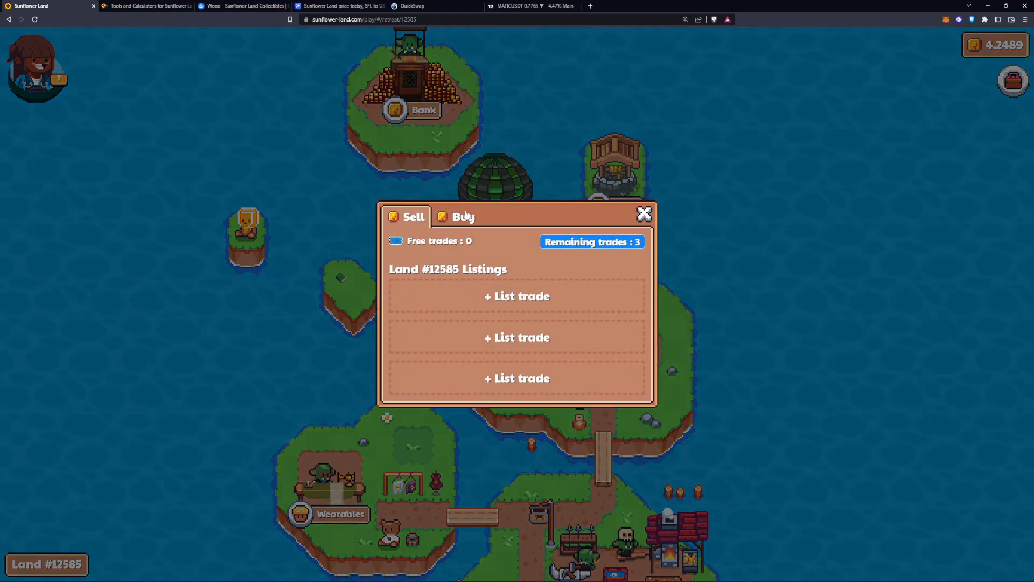
{"action": "left_click", "coordinate": [462, 216]}
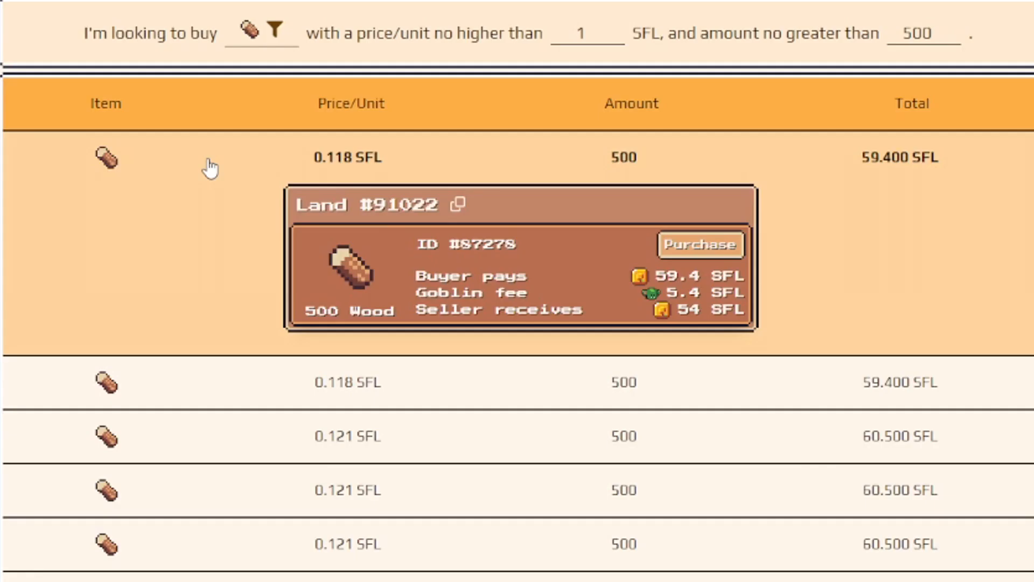
{"action": "mouse_move", "coordinate": [698, 250]}
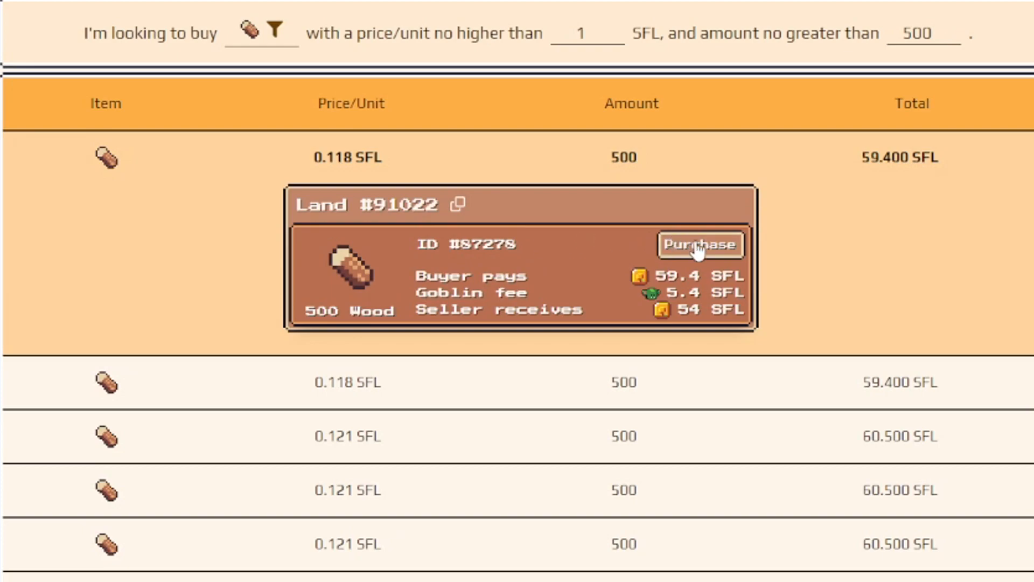
{"action": "mouse_move", "coordinate": [458, 205]}
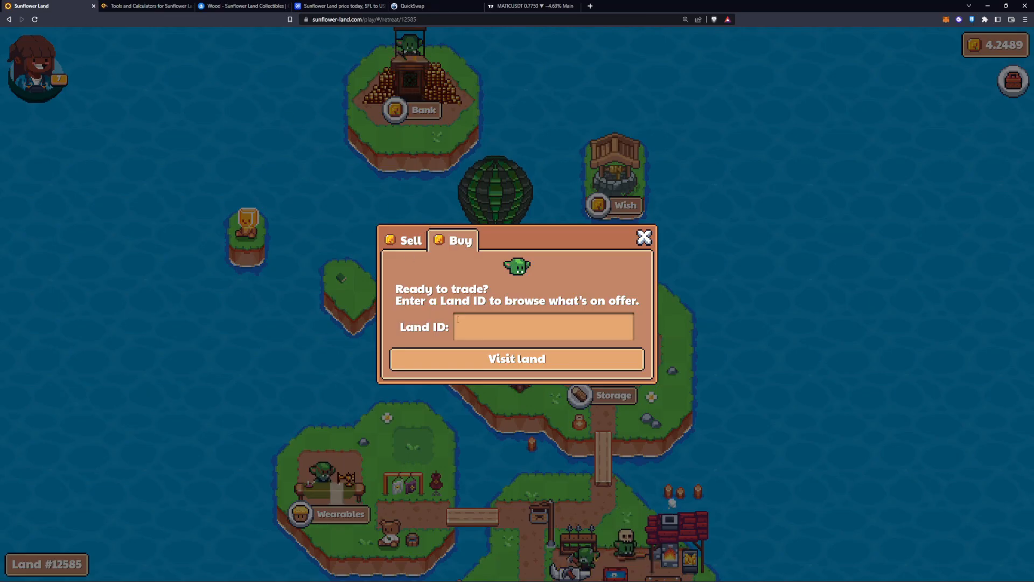
Step: Visit Land ID 91022 to see its 500 Wood listing for 59.4 SFL
{"action": "type", "text": "91022"}
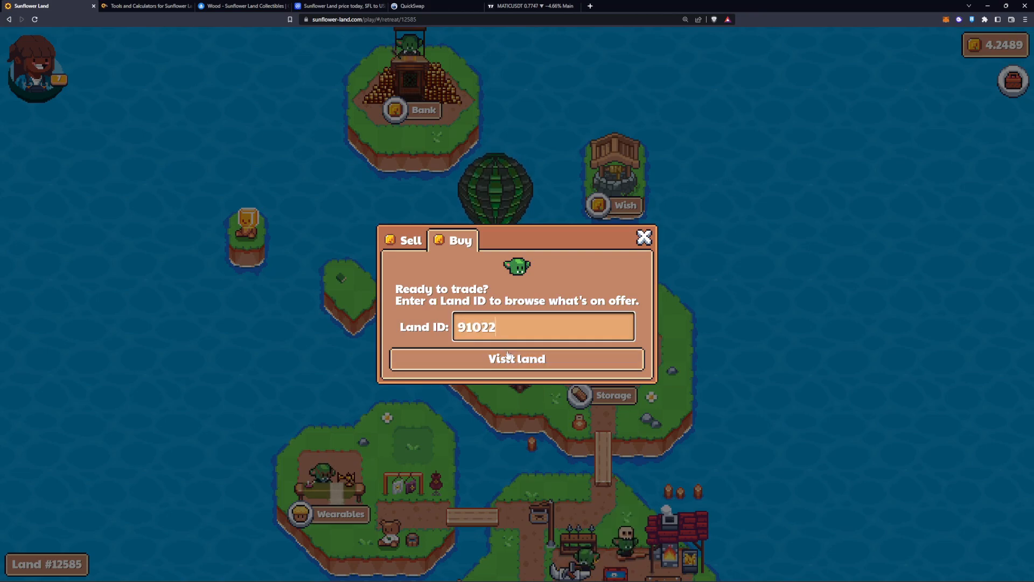
{"action": "left_click", "coordinate": [517, 358]}
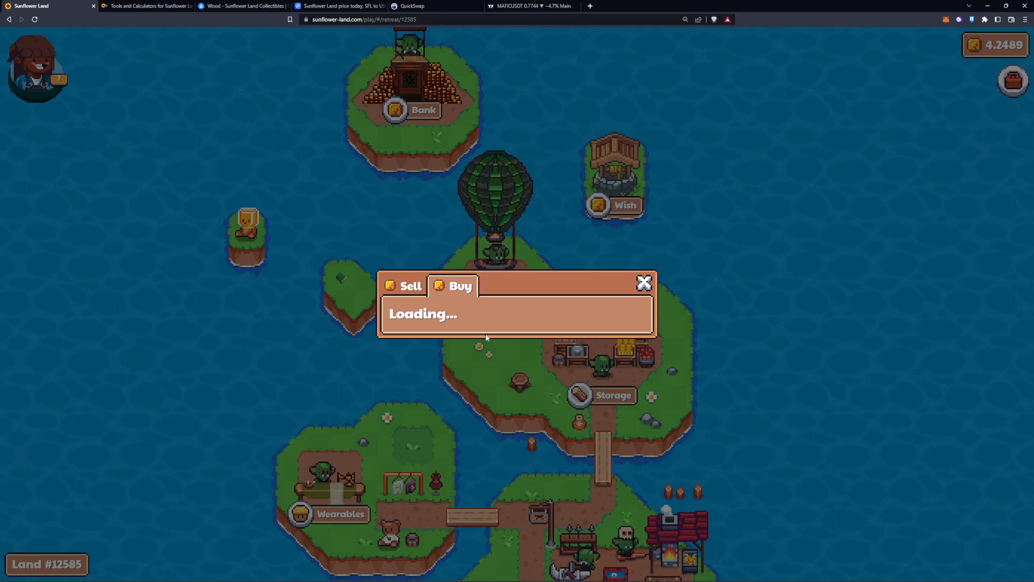
{"action": "mouse_move", "coordinate": [370, 214]}
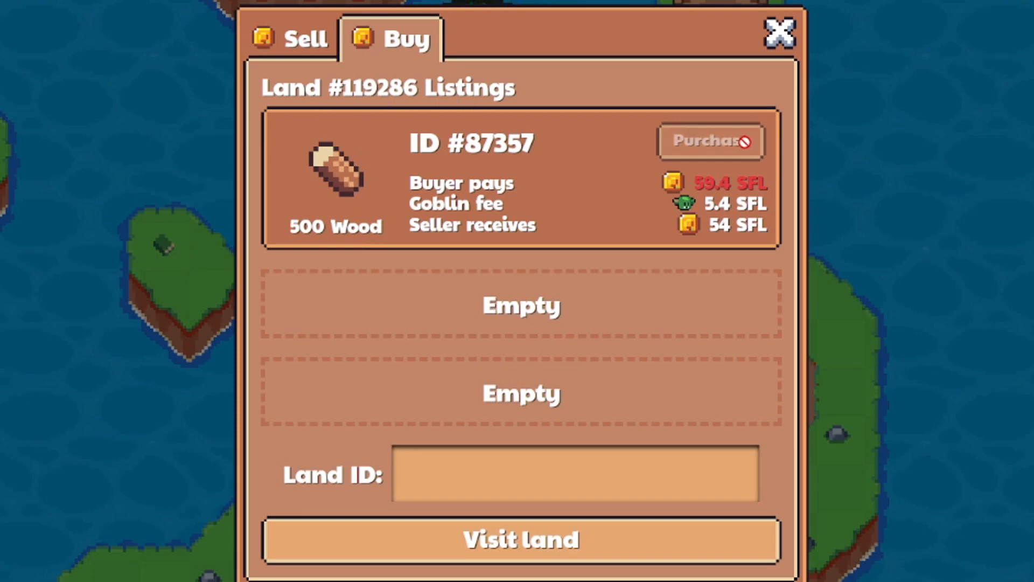
{"action": "mouse_move", "coordinate": [730, 226]}
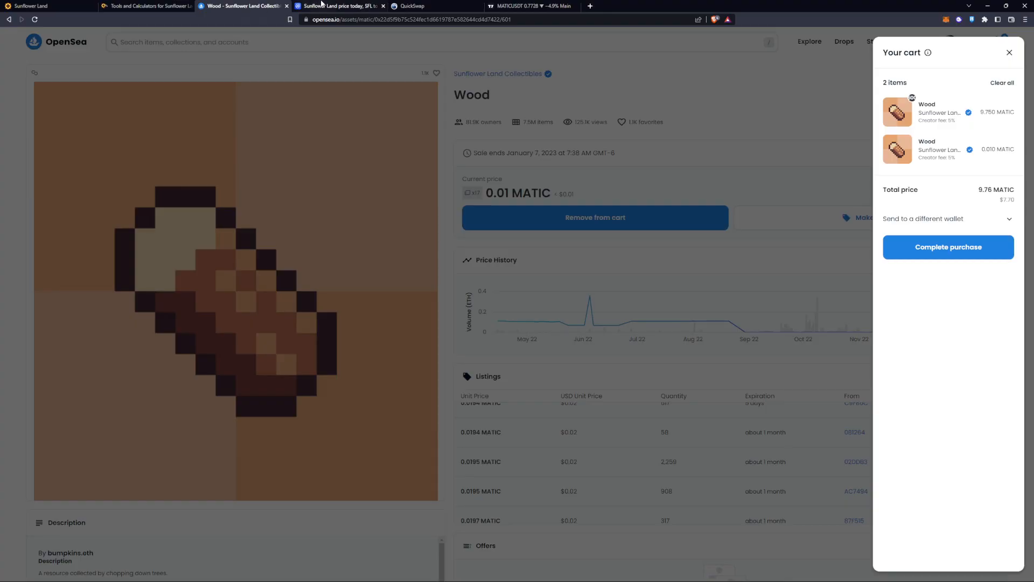
Step: Check the game listing, then open the Wood item from OpenSea's Collectibles grid
{"action": "left_click", "coordinate": [146, 6]}
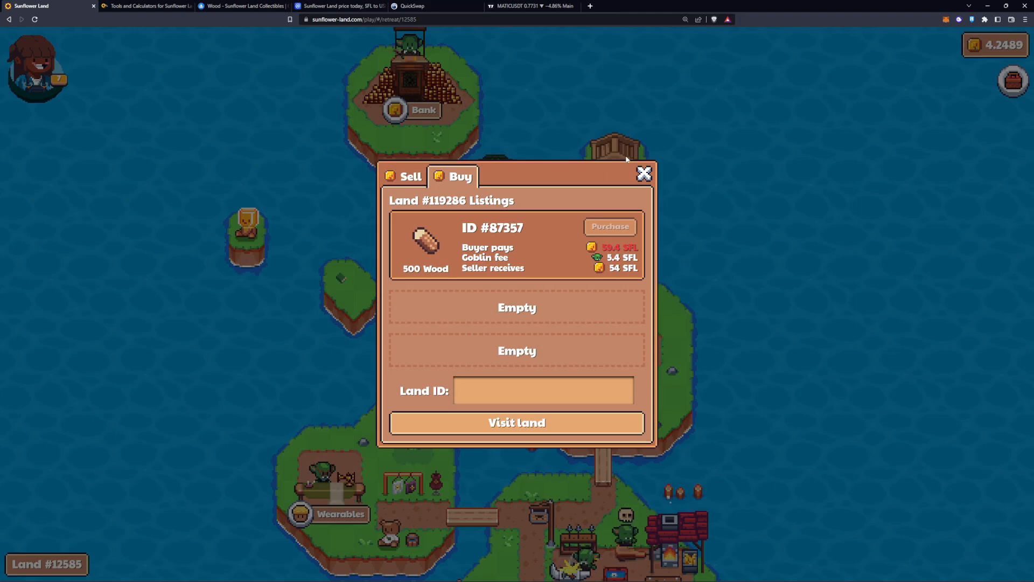
{"action": "left_click", "coordinate": [241, 6]}
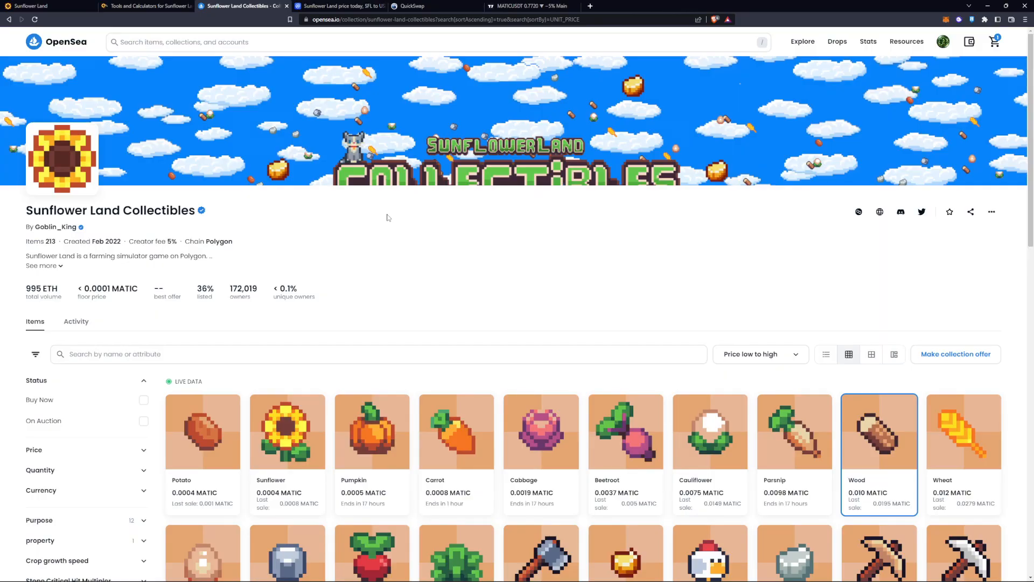
{"action": "mouse_move", "coordinate": [165, 201]}
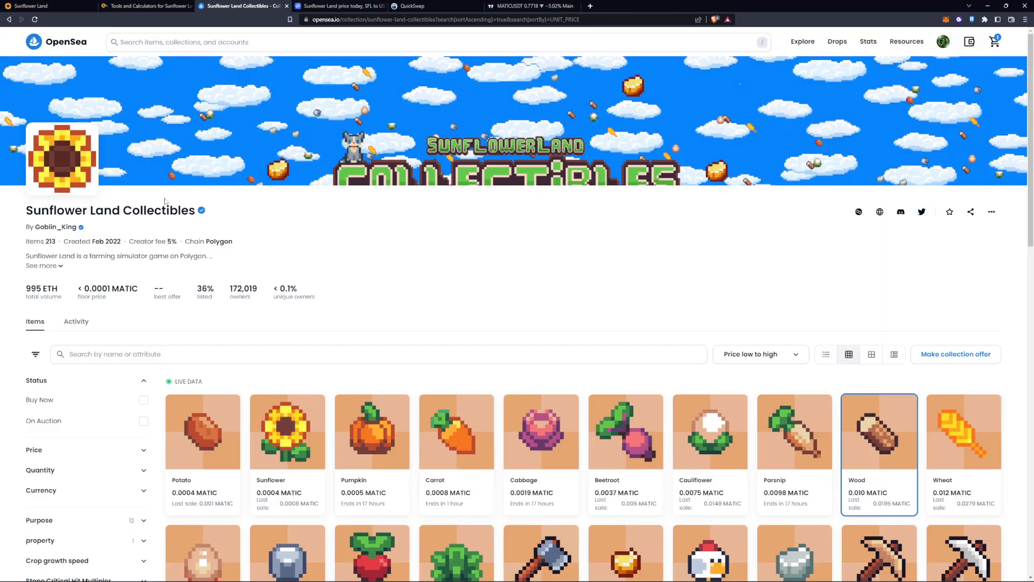
{"action": "scroll", "scroll_direction": "down", "scroll_amount": 3}
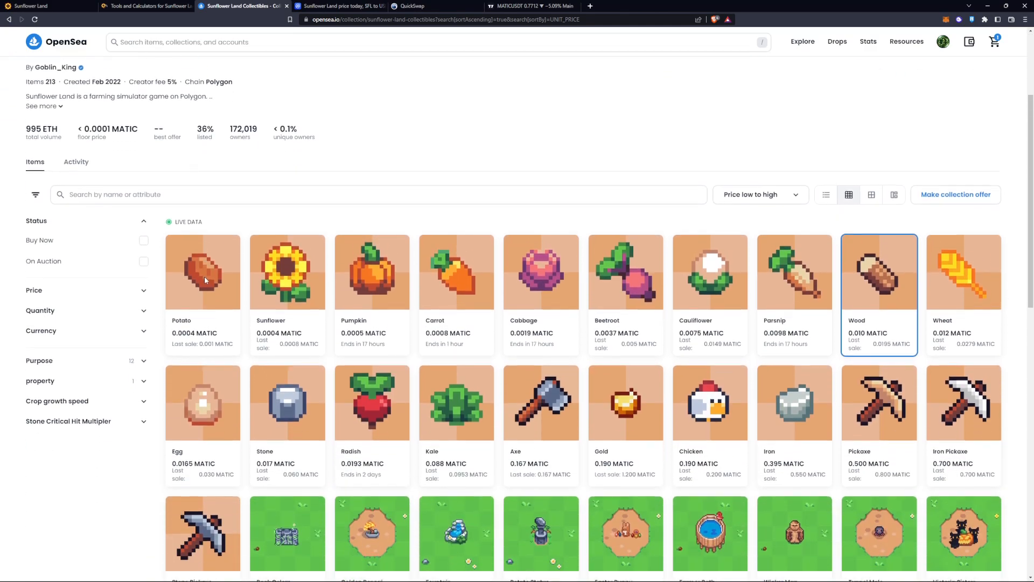
{"action": "scroll", "scroll_direction": "down", "scroll_amount": 3}
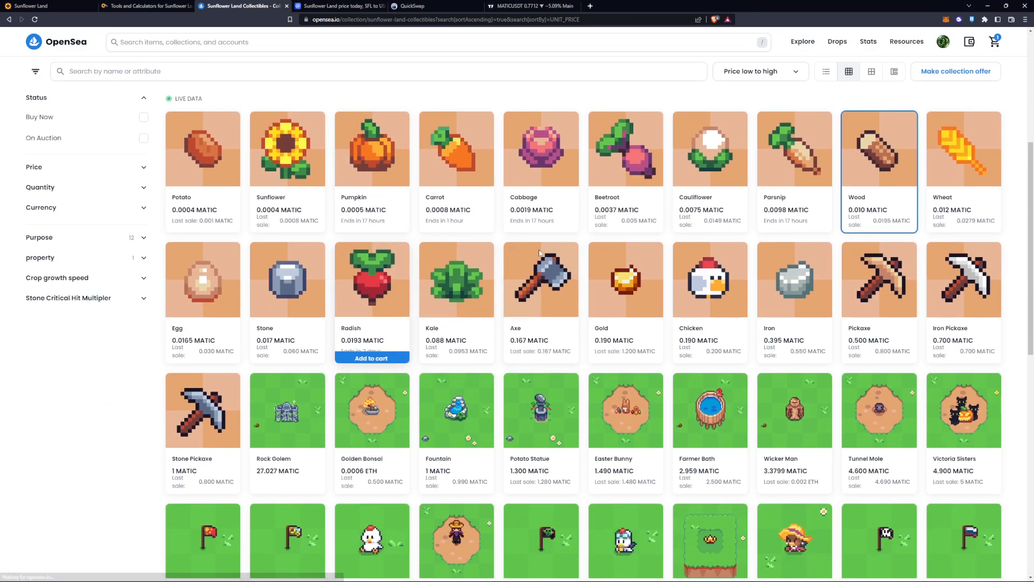
{"action": "scroll", "scroll_direction": "up", "scroll_amount": 3}
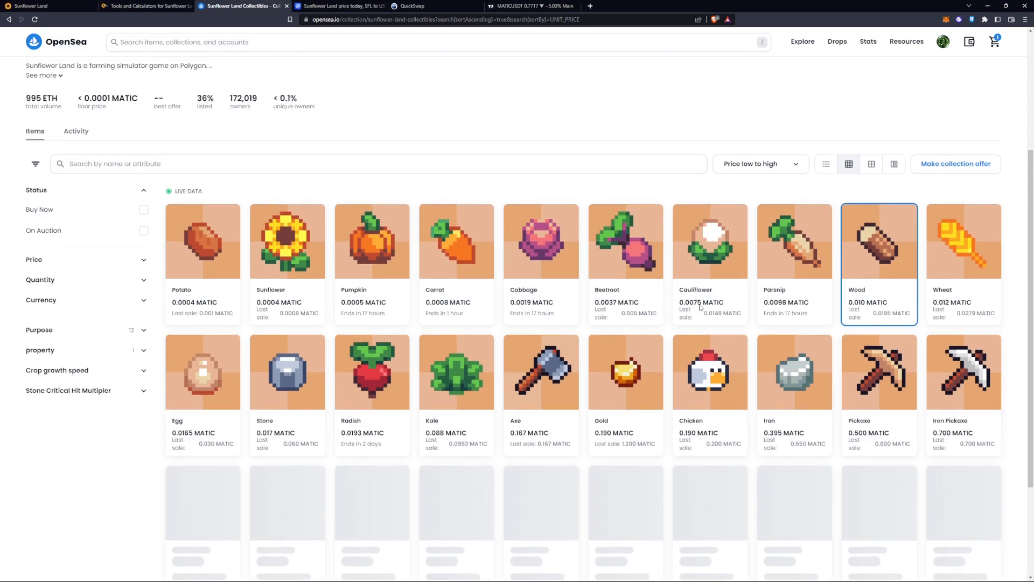
{"action": "scroll", "scroll_direction": "up", "scroll_amount": 3}
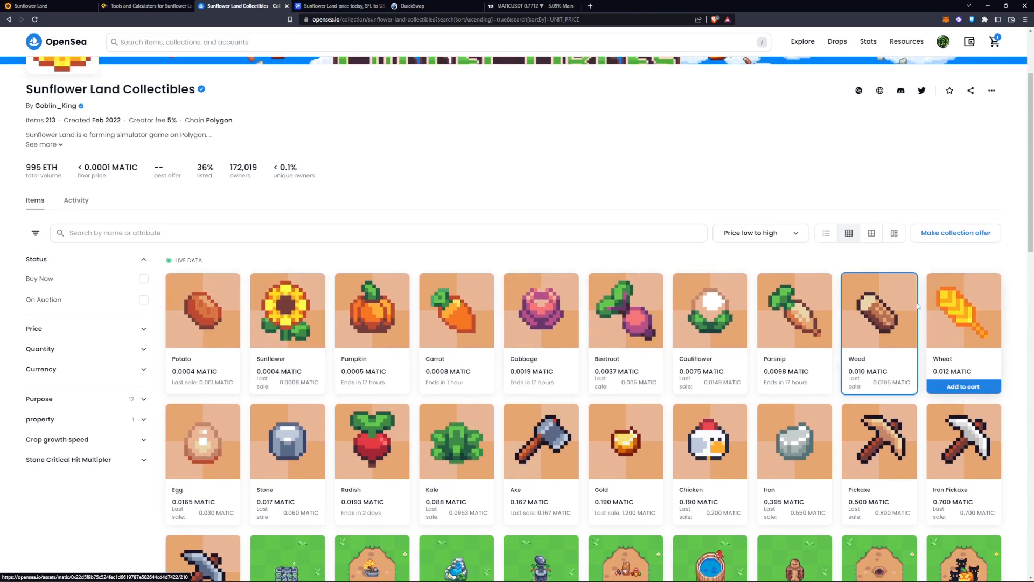
{"action": "left_click", "coordinate": [879, 310]}
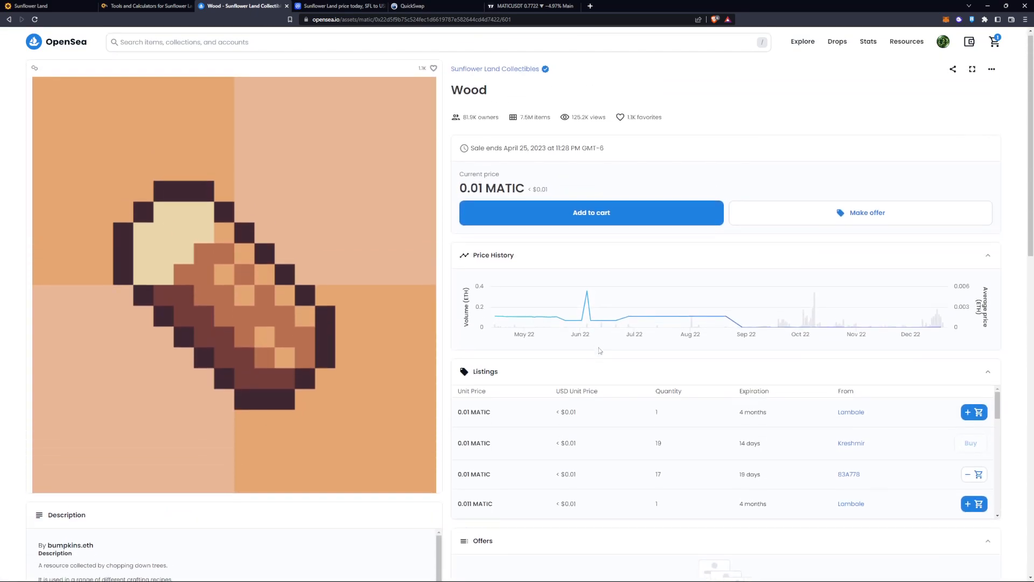
{"action": "scroll", "scroll_direction": "down", "scroll_amount": 3}
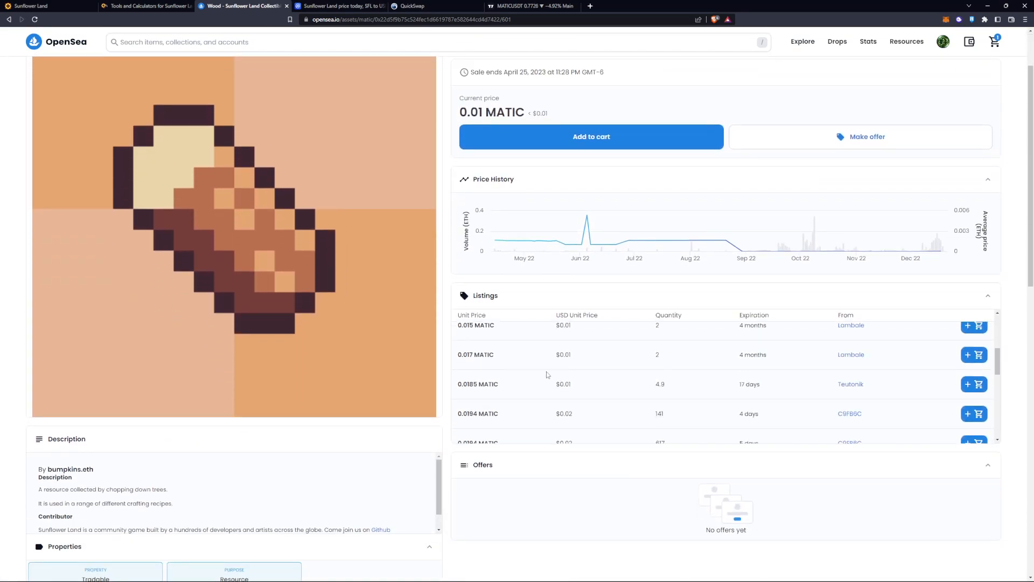
{"action": "scroll", "scroll_direction": "down", "scroll_amount": 3}
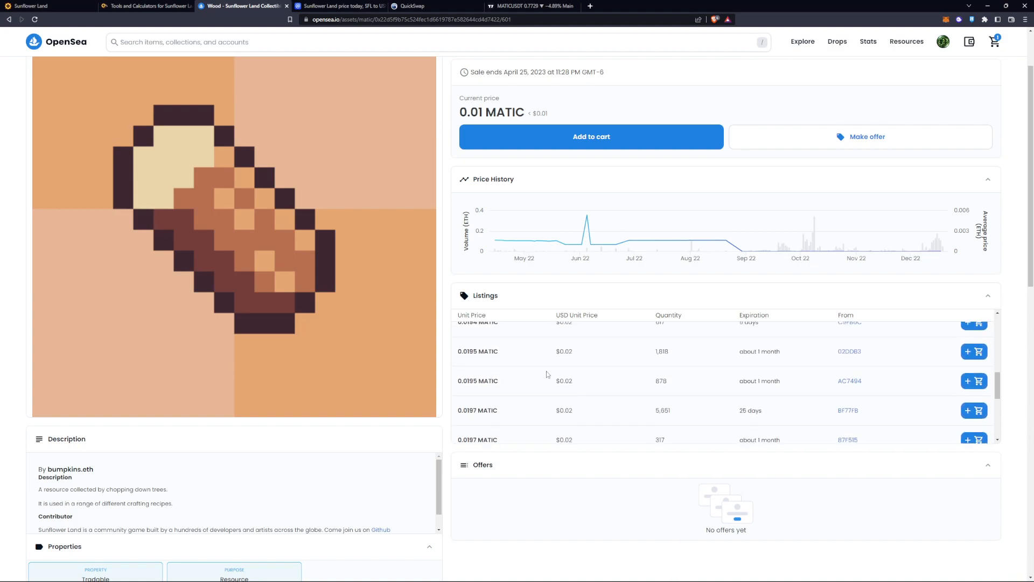
{"action": "scroll", "scroll_direction": "down", "scroll_amount": 3}
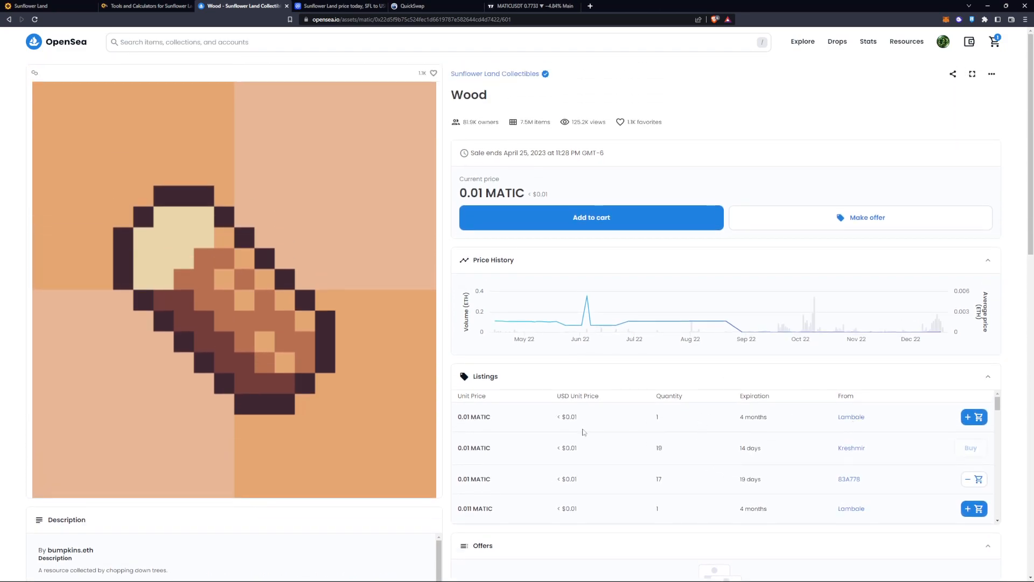
{"action": "mouse_move", "coordinate": [615, 427]}
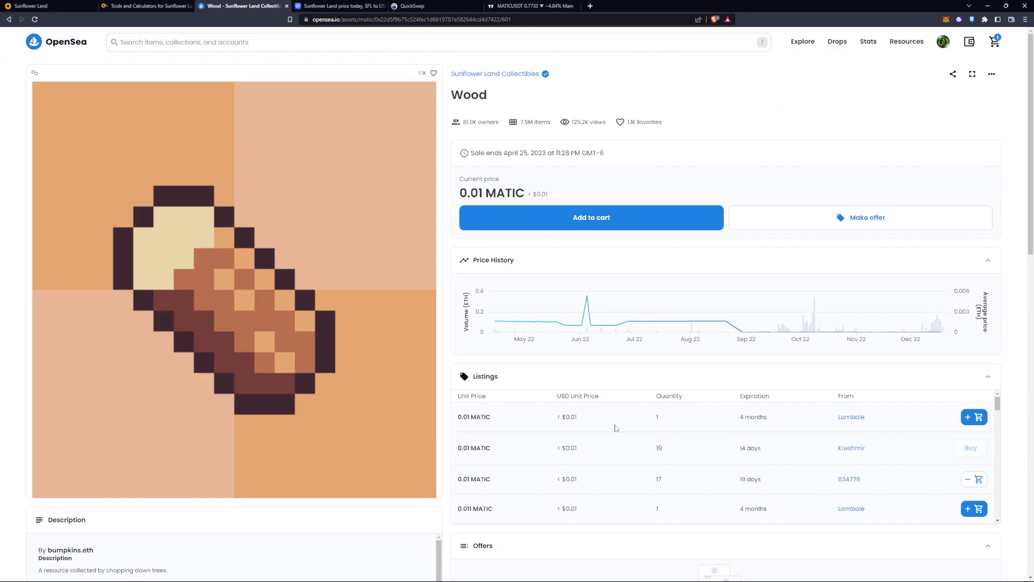
{"action": "scroll", "scroll_direction": "down", "scroll_amount": 3}
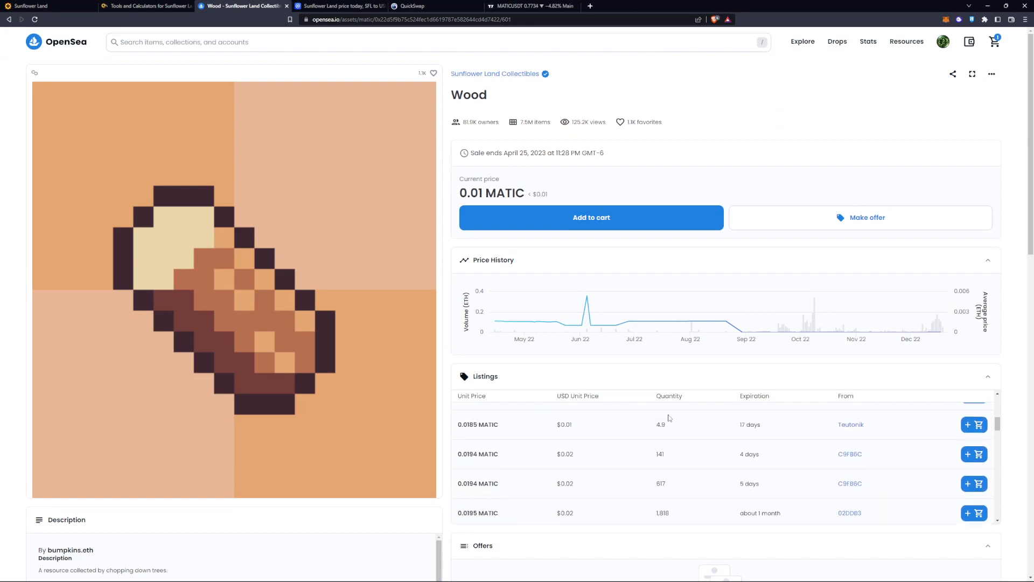
{"action": "scroll", "scroll_direction": "down", "scroll_amount": 3}
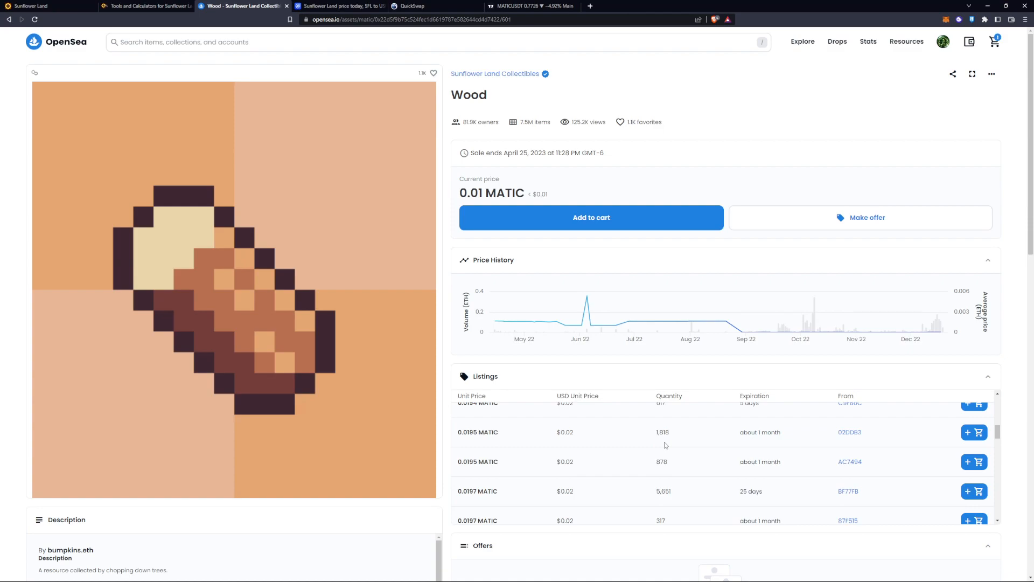
{"action": "mouse_move", "coordinate": [656, 418]}
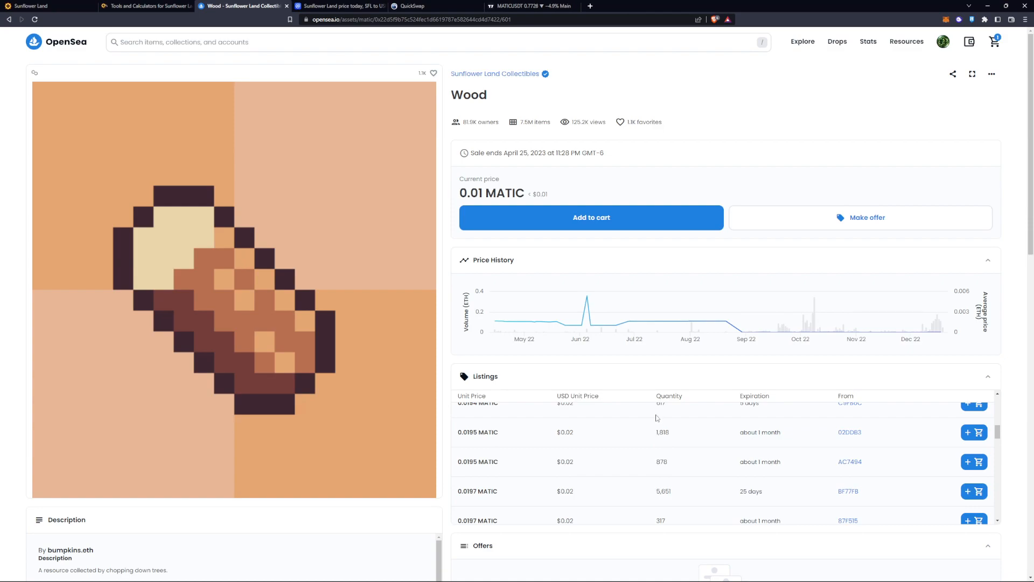
{"action": "mouse_move", "coordinate": [639, 315]}
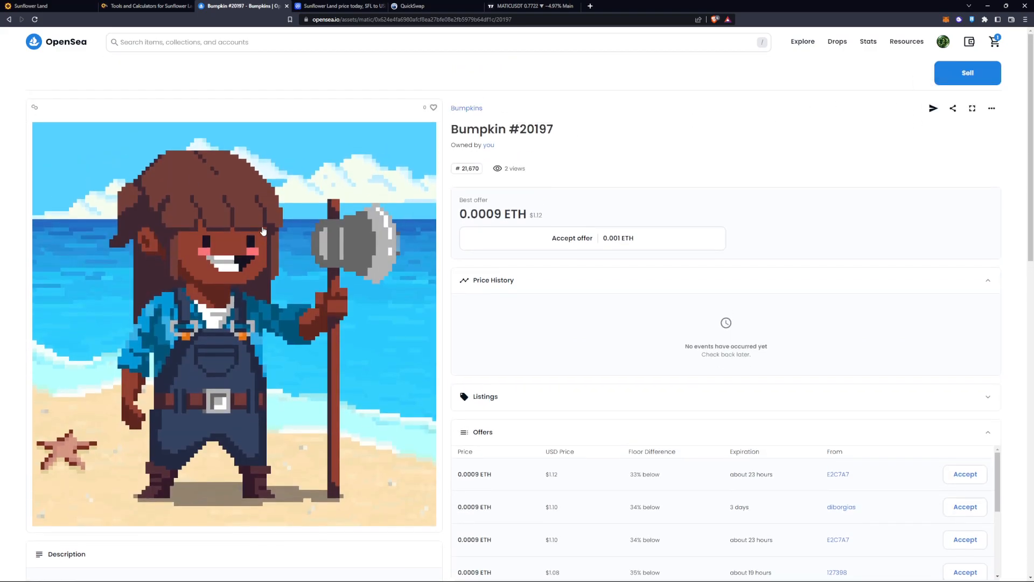
{"action": "mouse_move", "coordinate": [932, 108]}
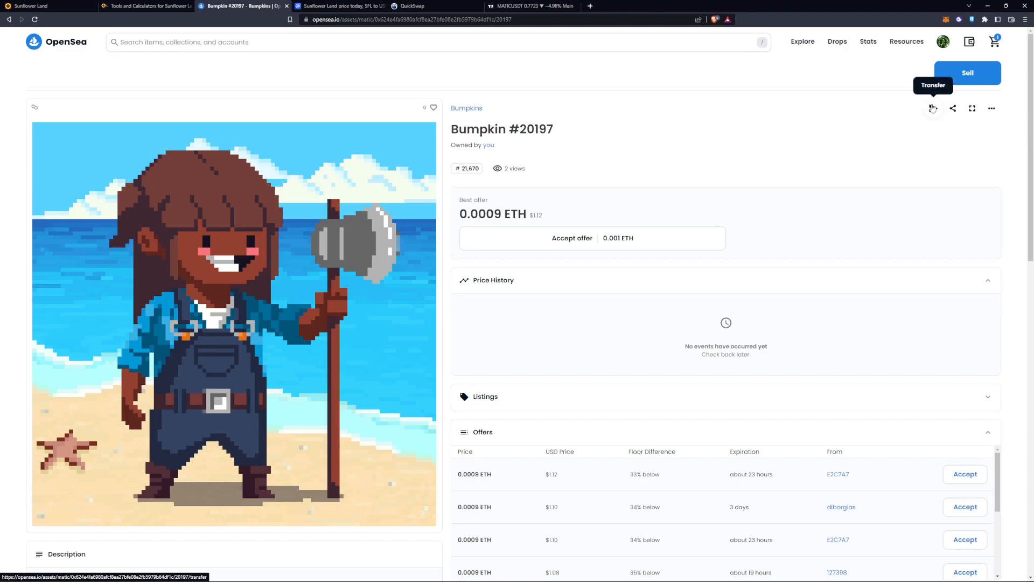
{"action": "mouse_move", "coordinate": [849, 159]}
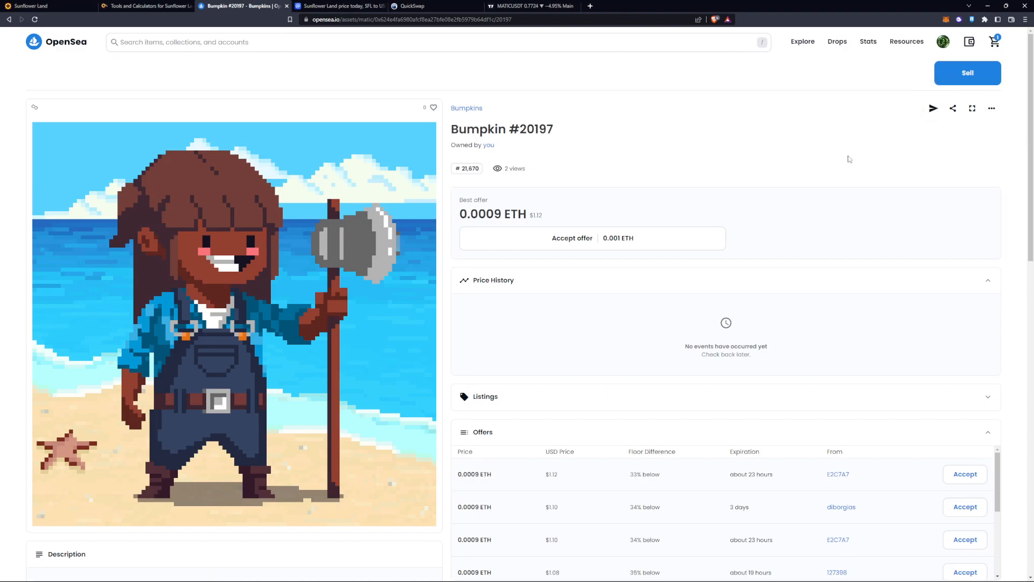
Step: Open the Transfer page for Bumpkin #20197 with an empty destination address
{"action": "left_click", "coordinate": [932, 108]}
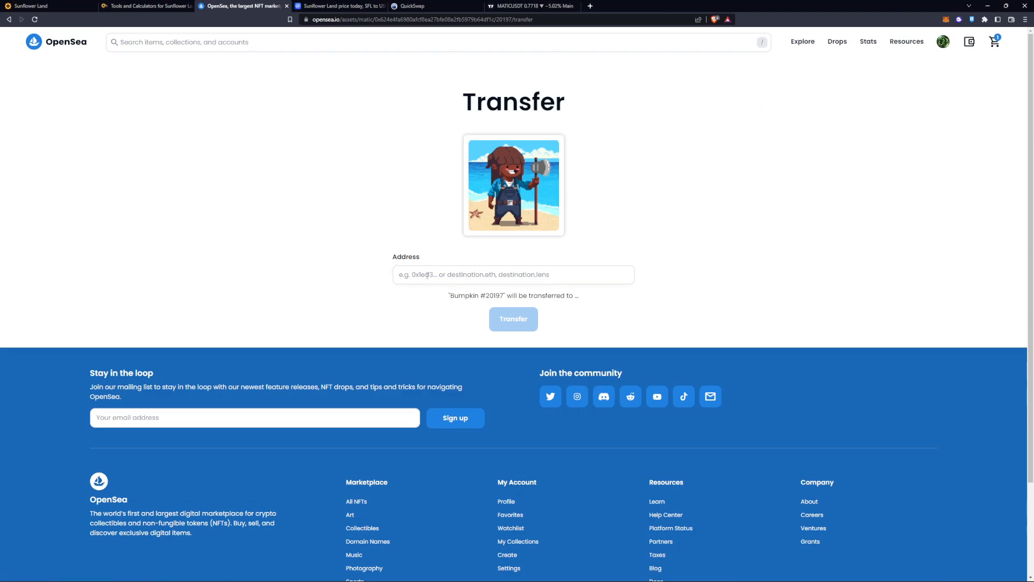
Step: Switch to Sunflower Land to view the farm's deposit wallet address
{"action": "left_click", "coordinate": [31, 6]}
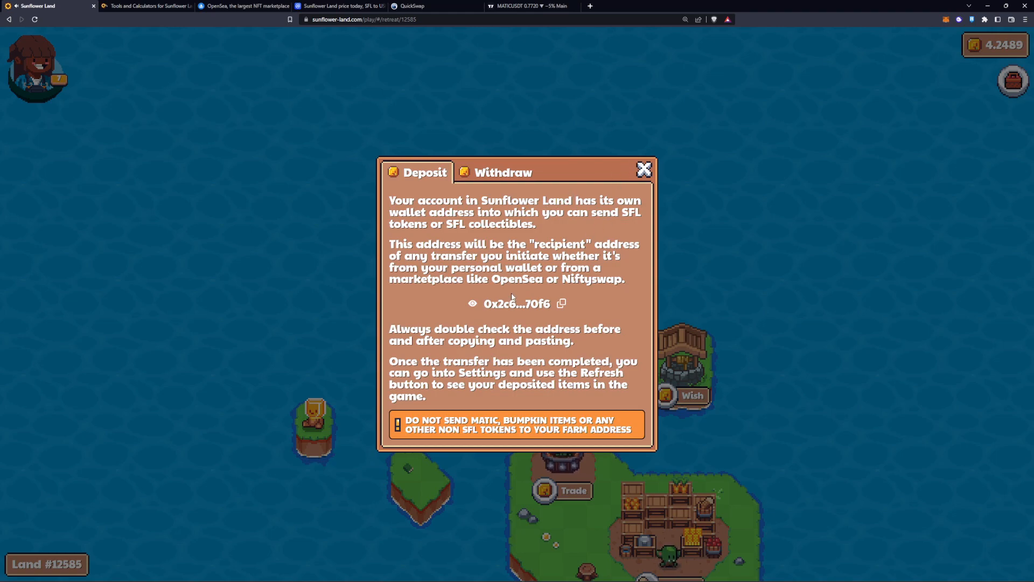
{"action": "mouse_move", "coordinate": [415, 194]}
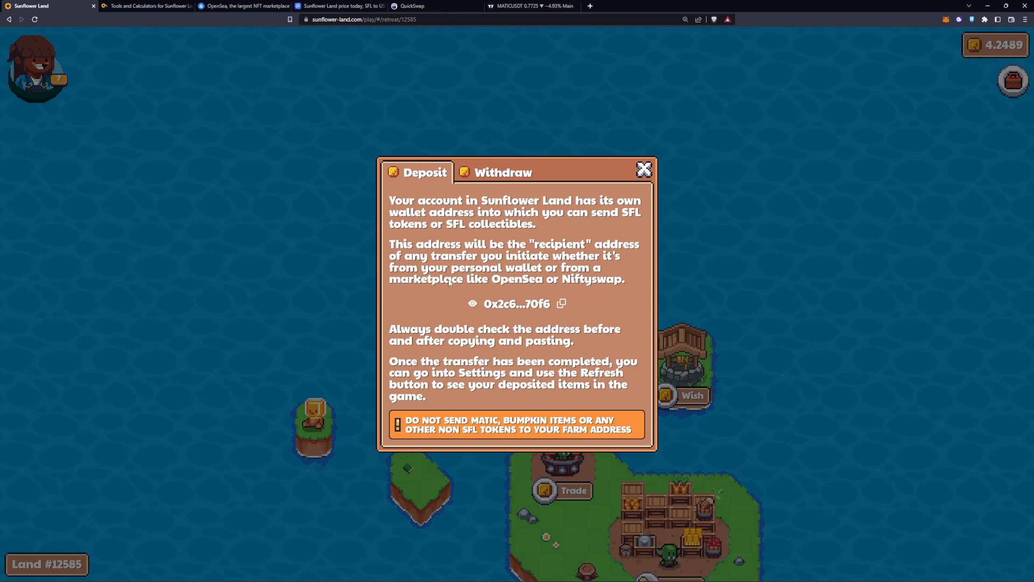
{"action": "mouse_move", "coordinate": [560, 304]}
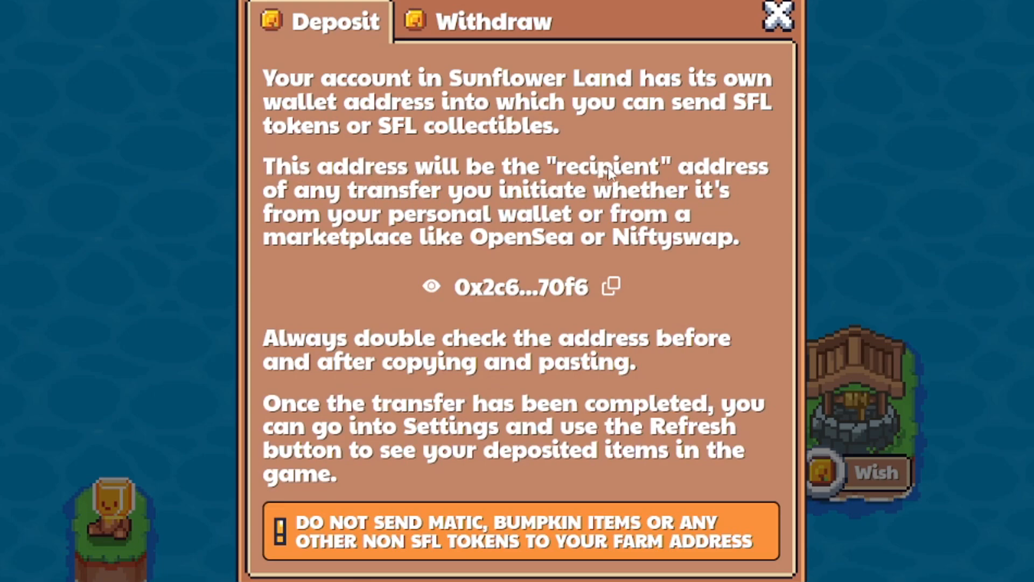
{"action": "mouse_move", "coordinate": [296, 197]}
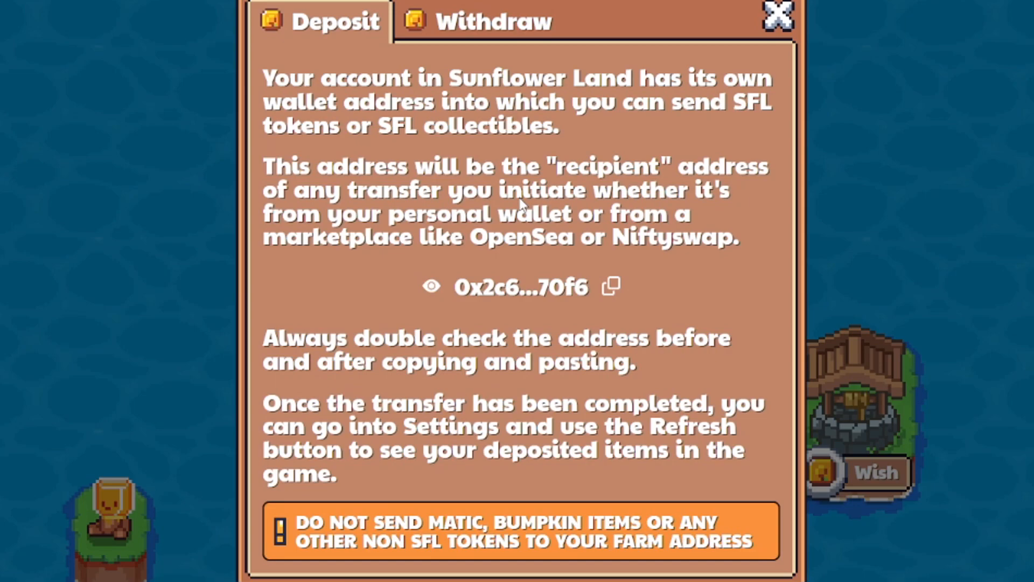
{"action": "mouse_move", "coordinate": [679, 224]}
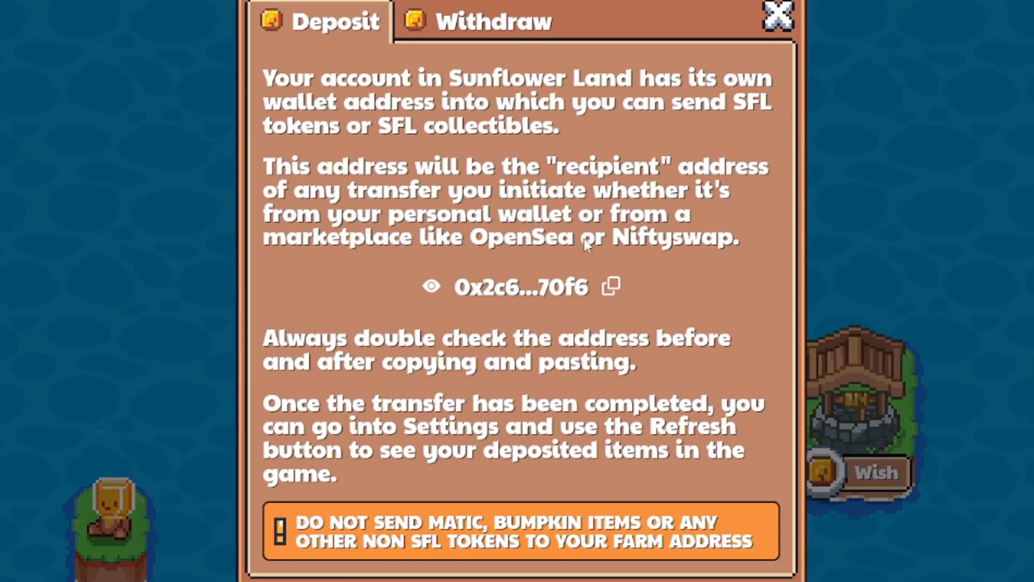
Step: Review QuickSwap's 65-SFL quote, then CoinMarketCap's SFL price of $0.1091
{"action": "left_click", "coordinate": [418, 6]}
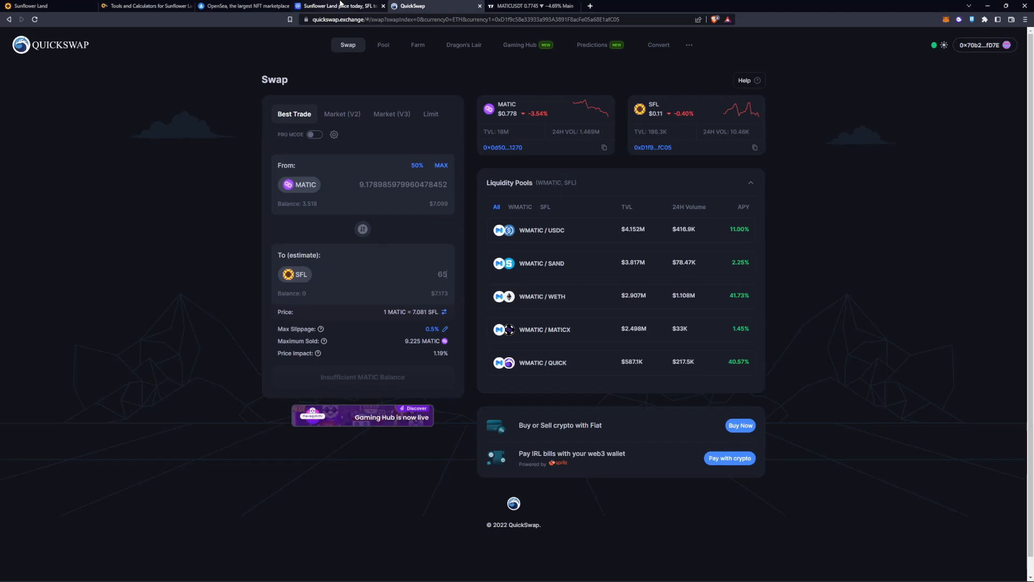
{"action": "left_click", "coordinate": [340, 6]}
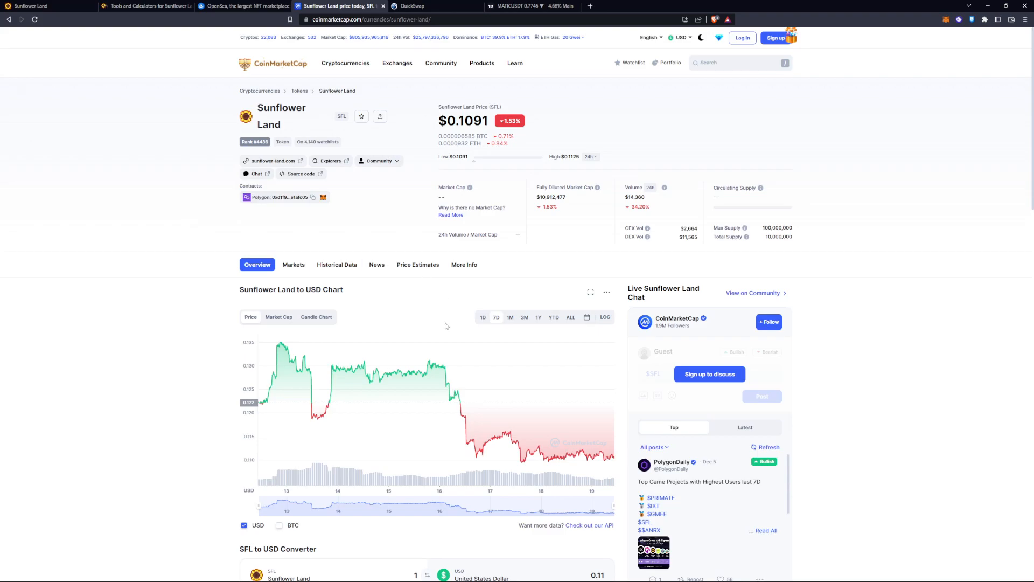
{"action": "left_click", "coordinate": [481, 62]}
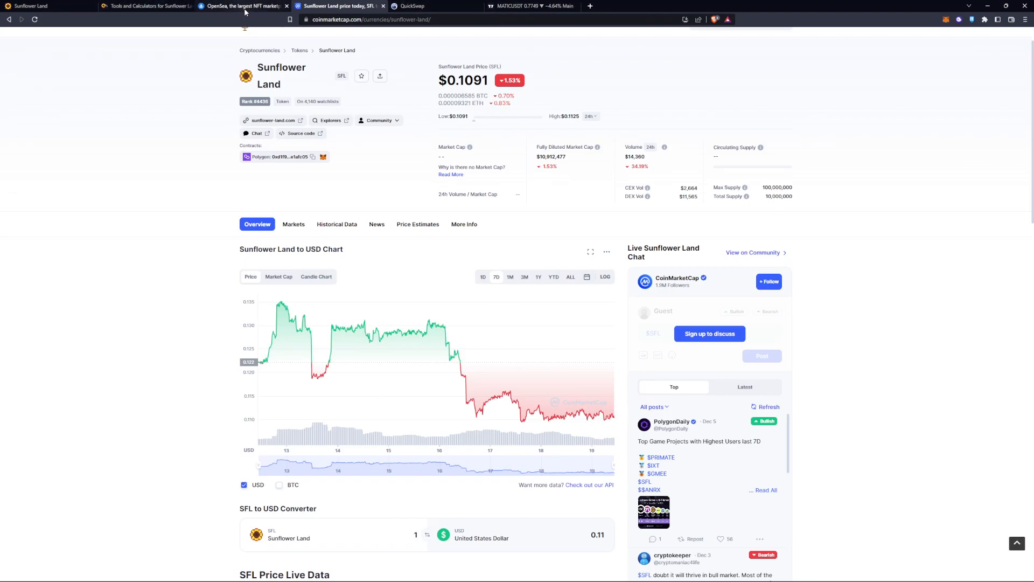
{"action": "left_click", "coordinate": [244, 6]}
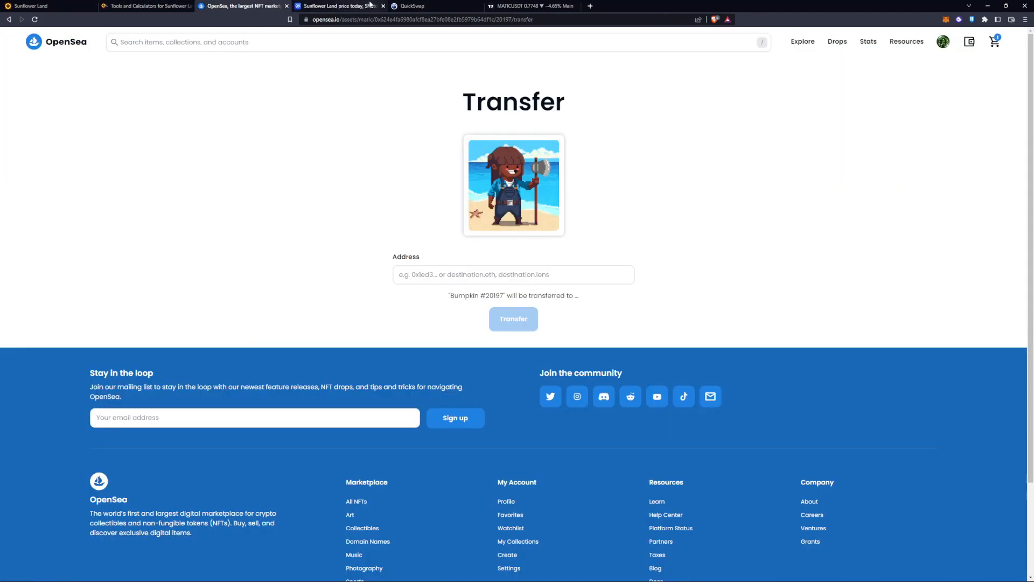
{"action": "left_click", "coordinate": [340, 6]}
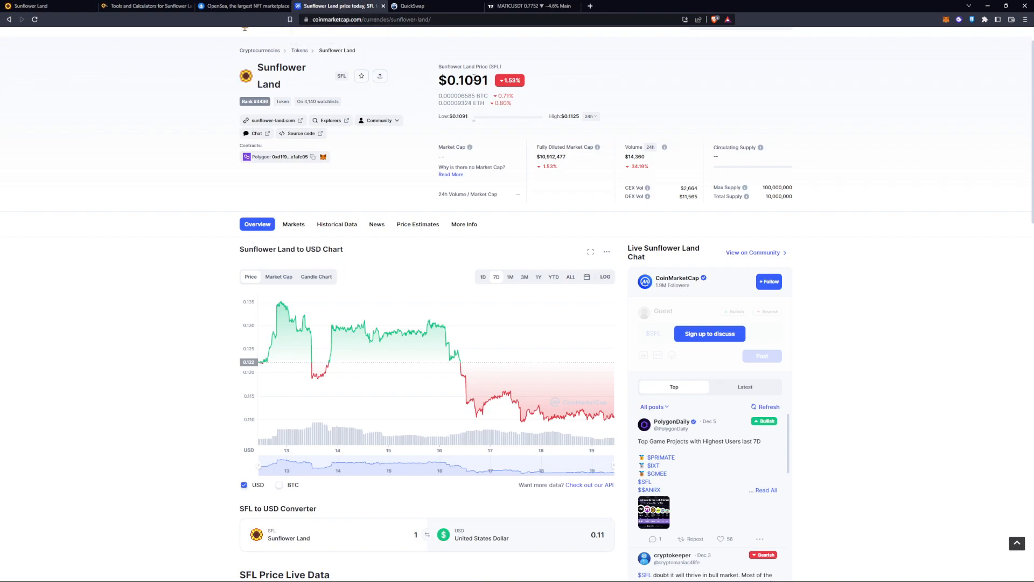
Step: Review the sfl.tools cheapest 500-wood offer (0.118 SFL each, 59.4 total), then go to Juice News Twitter
{"action": "left_click", "coordinate": [145, 6]}
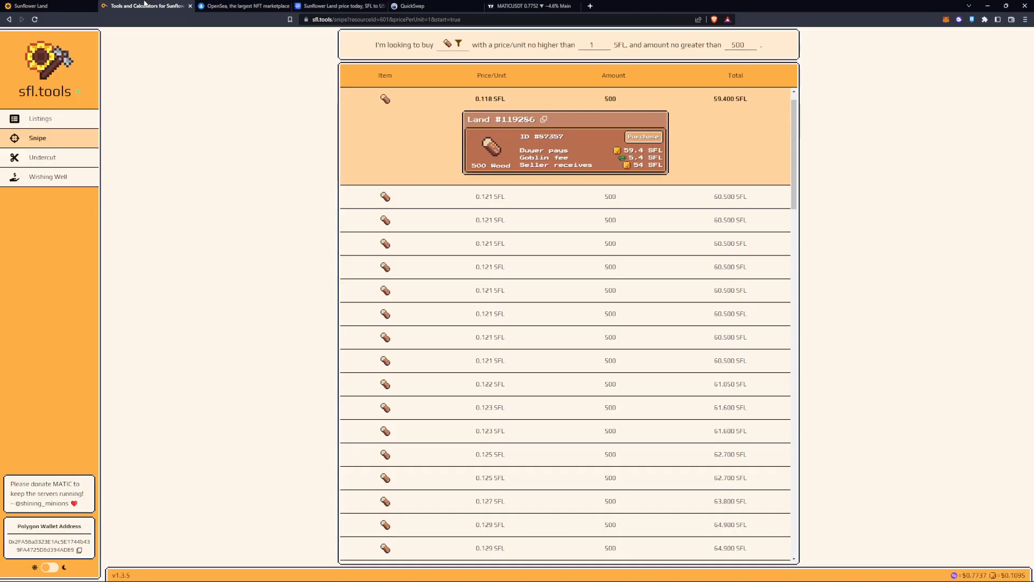
{"action": "mouse_move", "coordinate": [730, 129]}
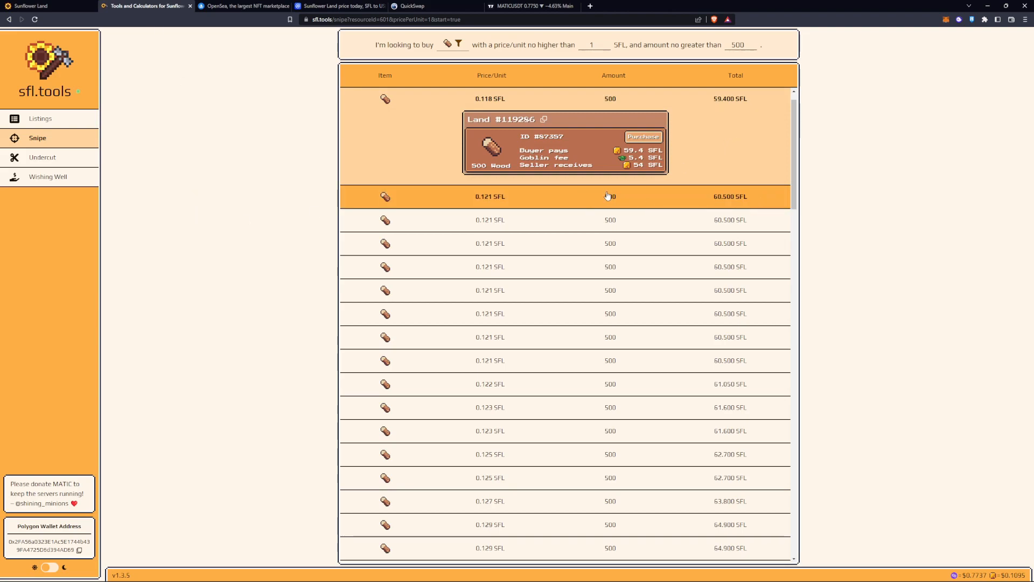
{"action": "mouse_move", "coordinate": [257, 43]}
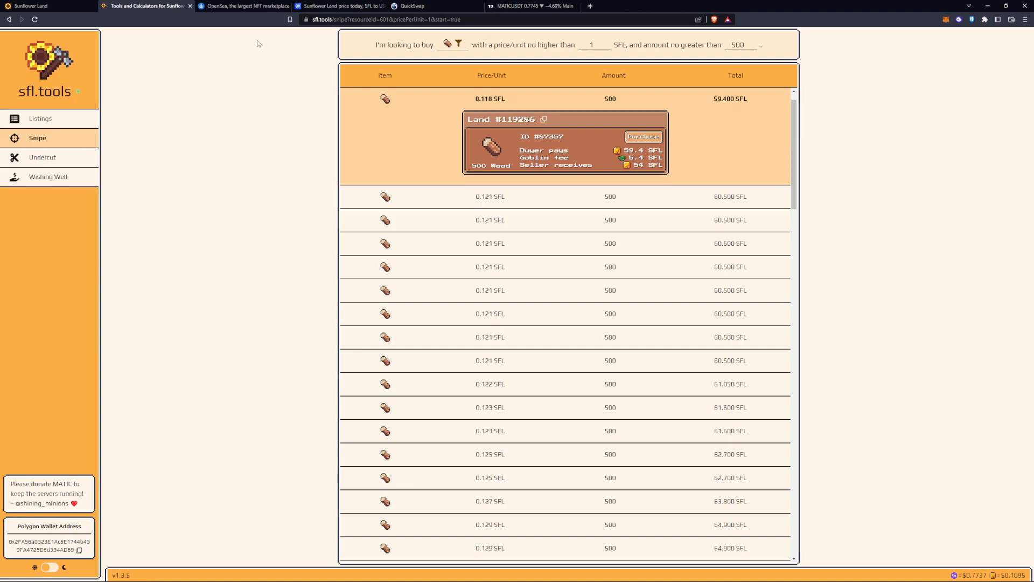
{"action": "mouse_move", "coordinate": [332, 138]}
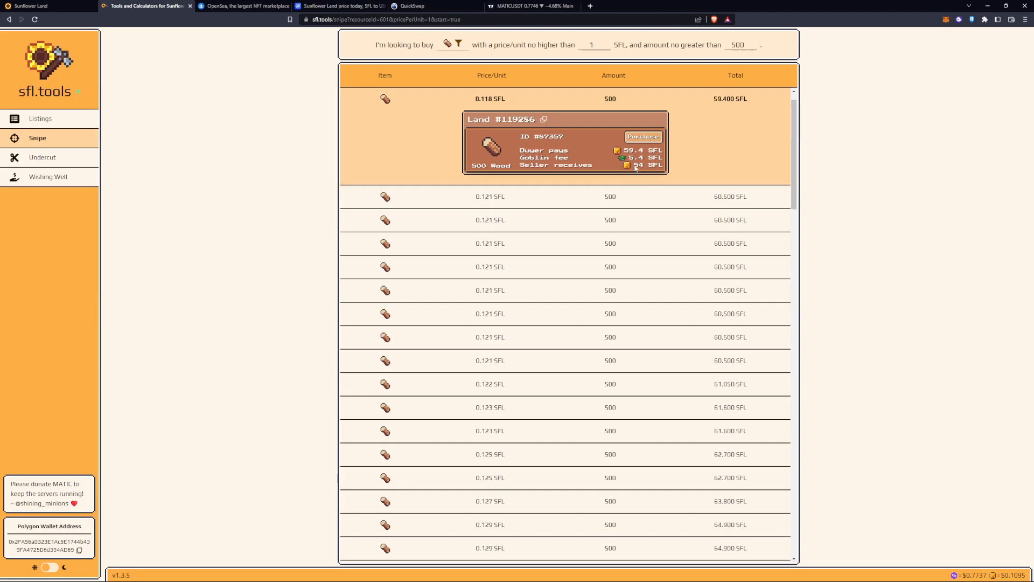
{"action": "mouse_move", "coordinate": [193, 55]}
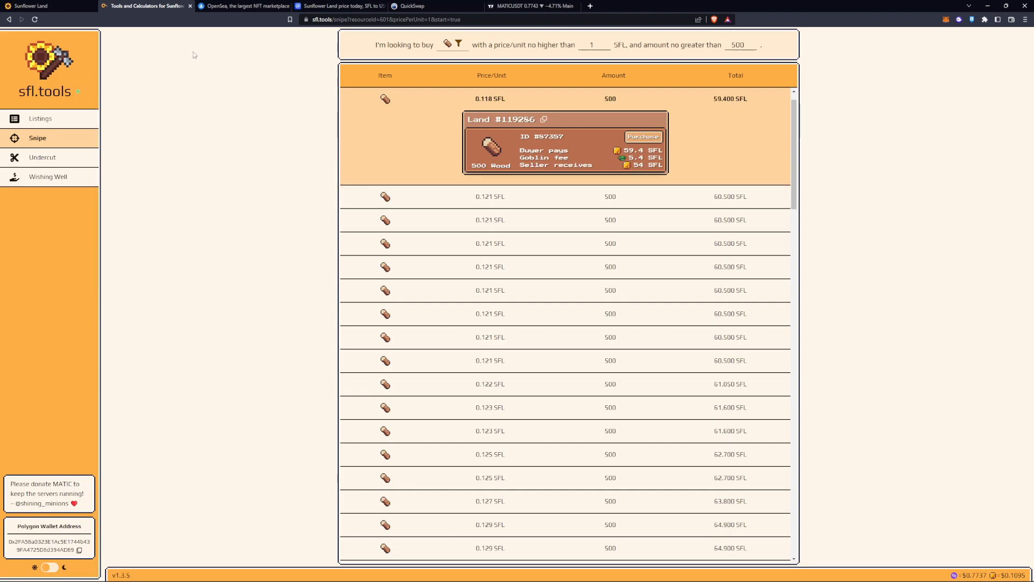
{"action": "mouse_move", "coordinate": [241, 9]}
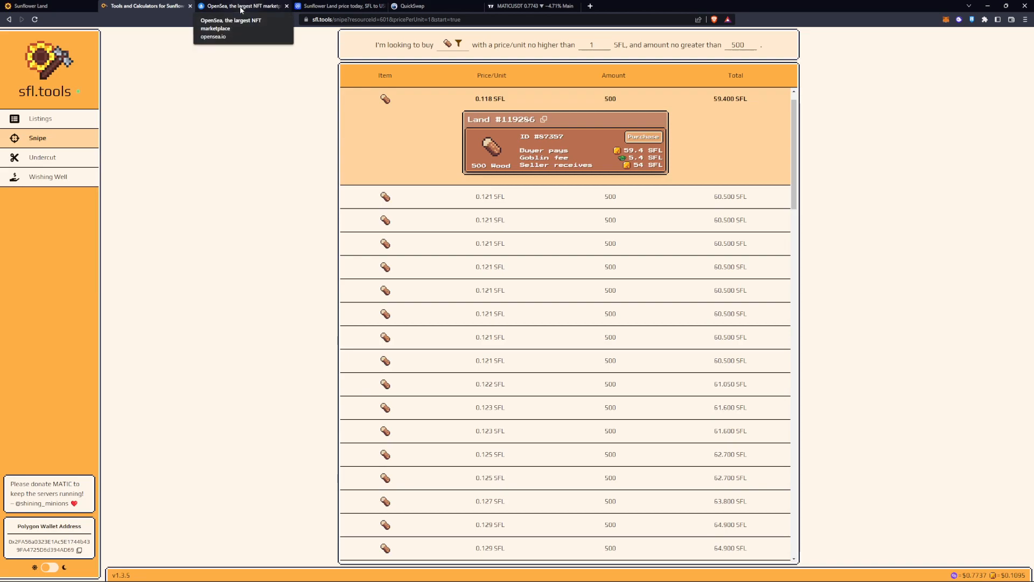
{"action": "mouse_move", "coordinate": [203, 170]}
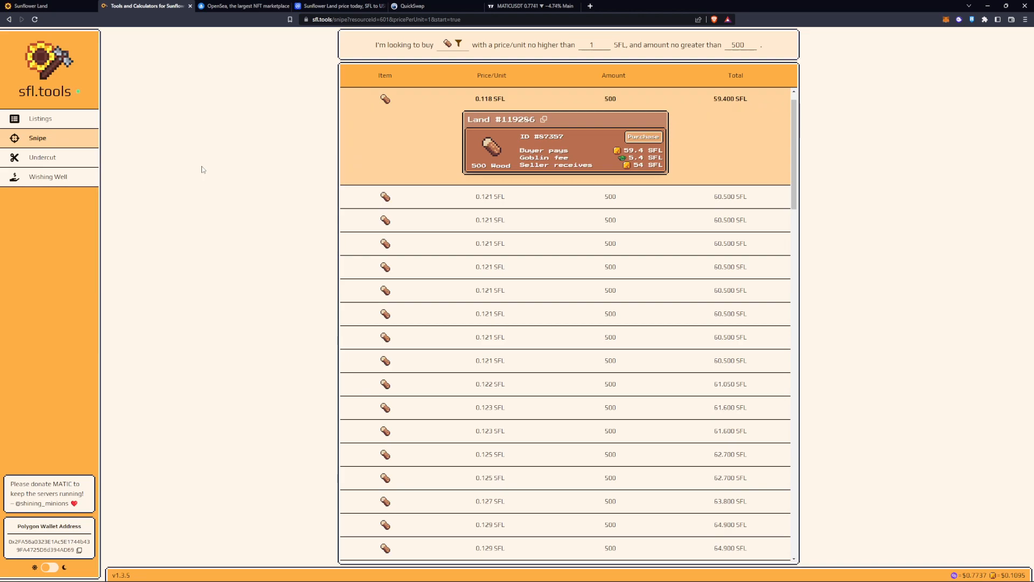
{"action": "left_click", "coordinate": [626, 5]}
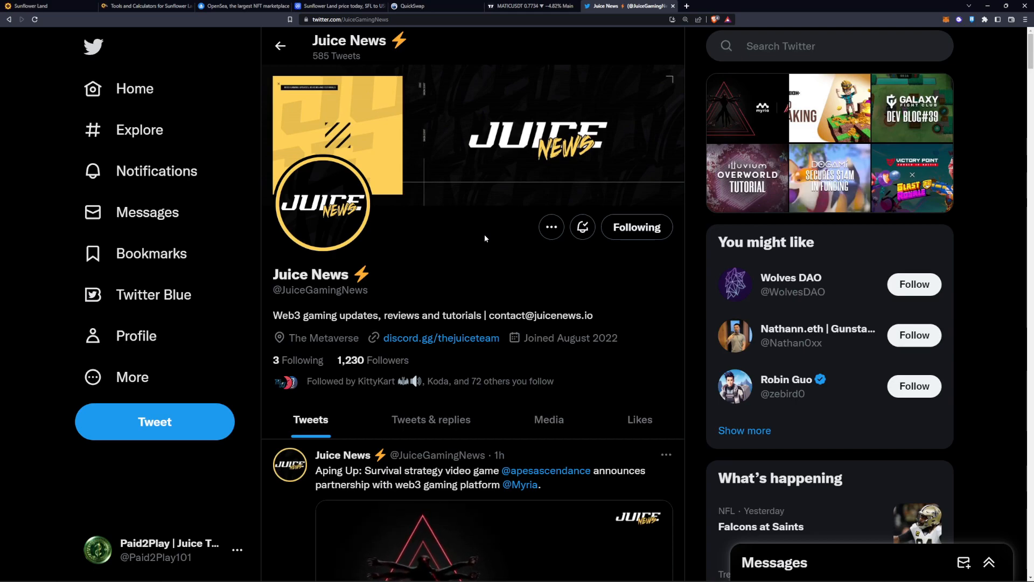
{"action": "mouse_move", "coordinate": [442, 306]}
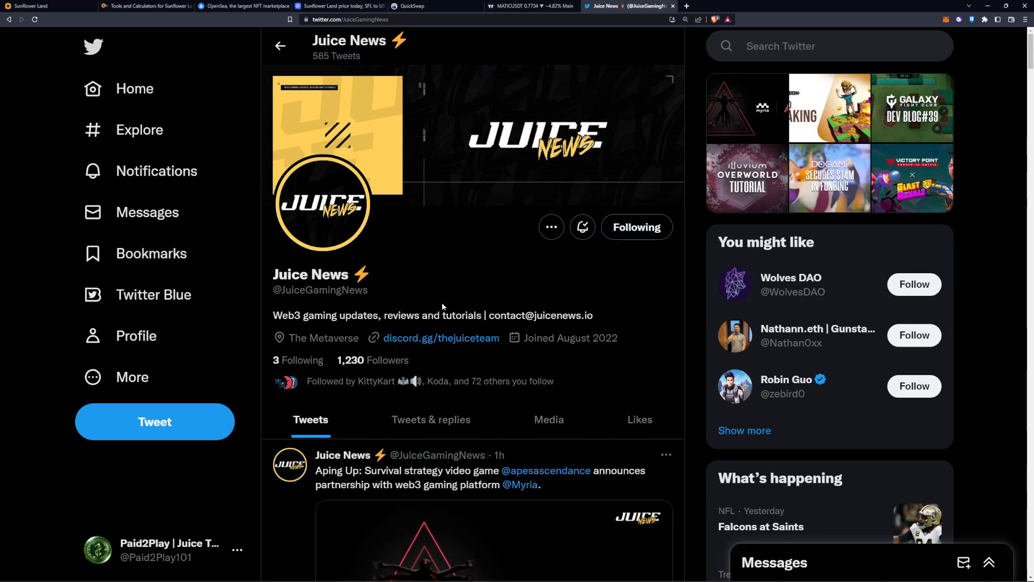
{"action": "mouse_move", "coordinate": [441, 338]}
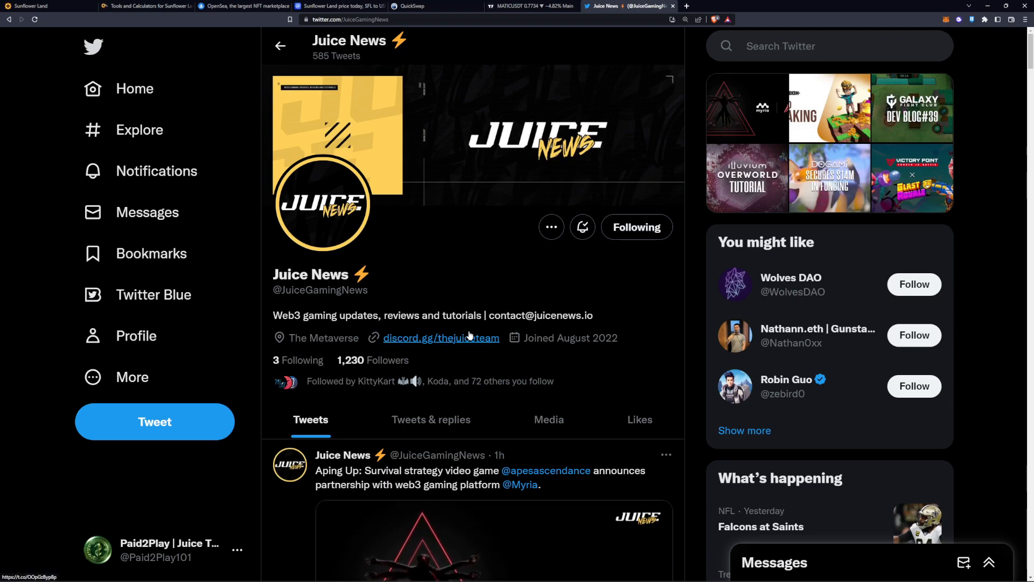
{"action": "mouse_move", "coordinate": [380, 278]}
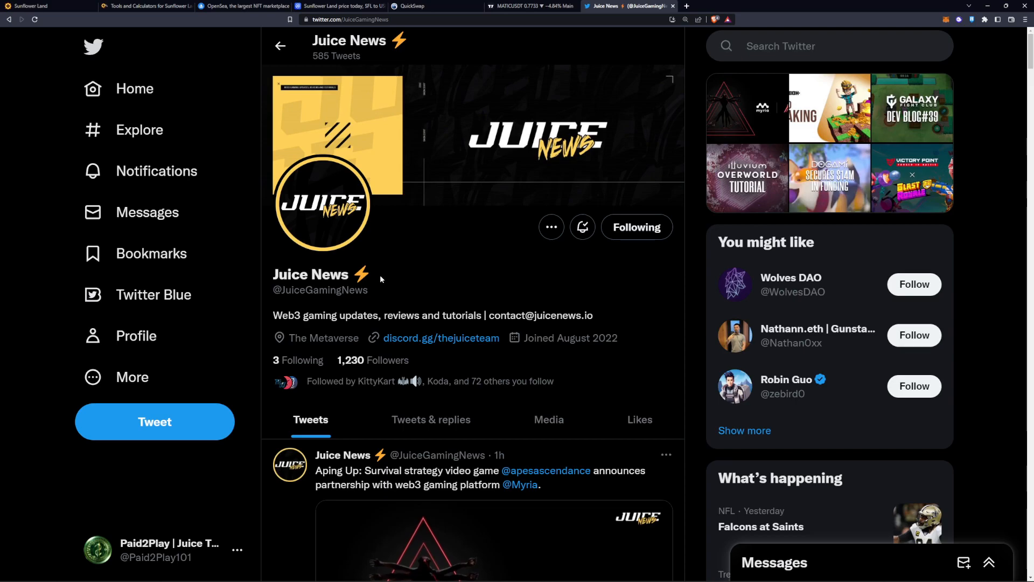
Step: Scroll down the Juice News feed past several recent Web3 gaming news tweets
{"action": "scroll", "scroll_direction": "down", "scroll_amount": 3}
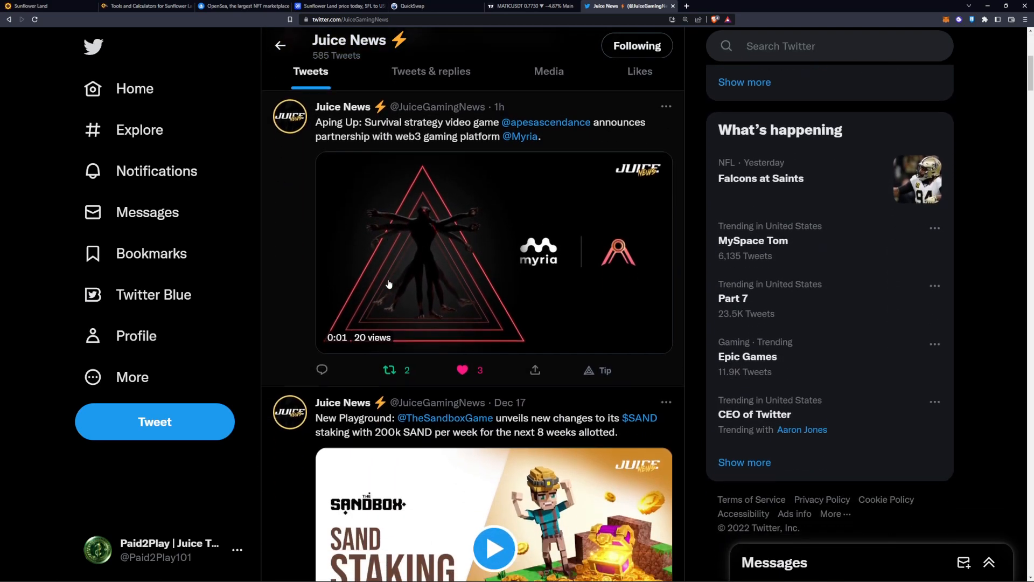
{"action": "scroll", "scroll_direction": "down", "scroll_amount": 3}
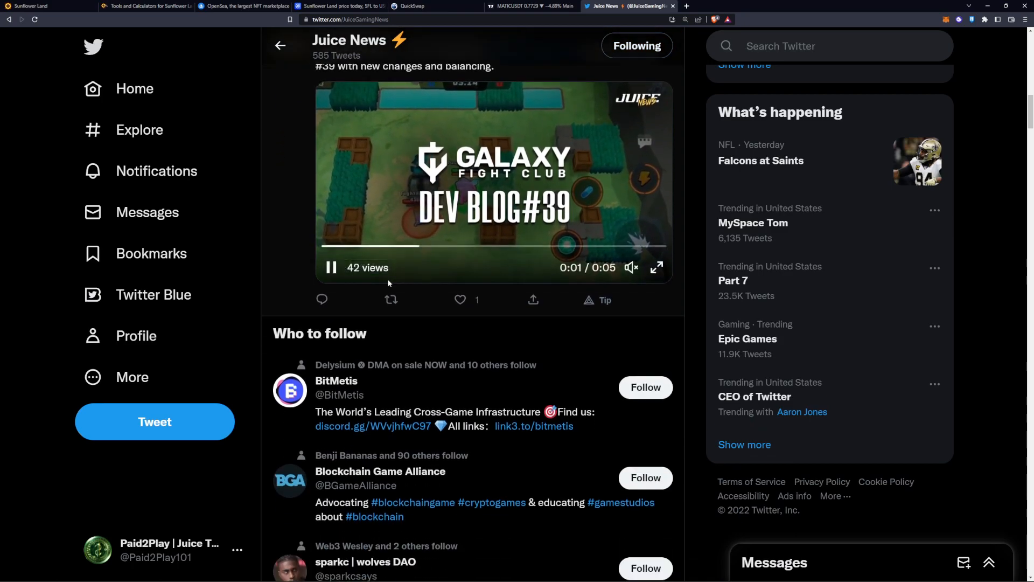
{"action": "scroll", "scroll_direction": "down", "scroll_amount": 3}
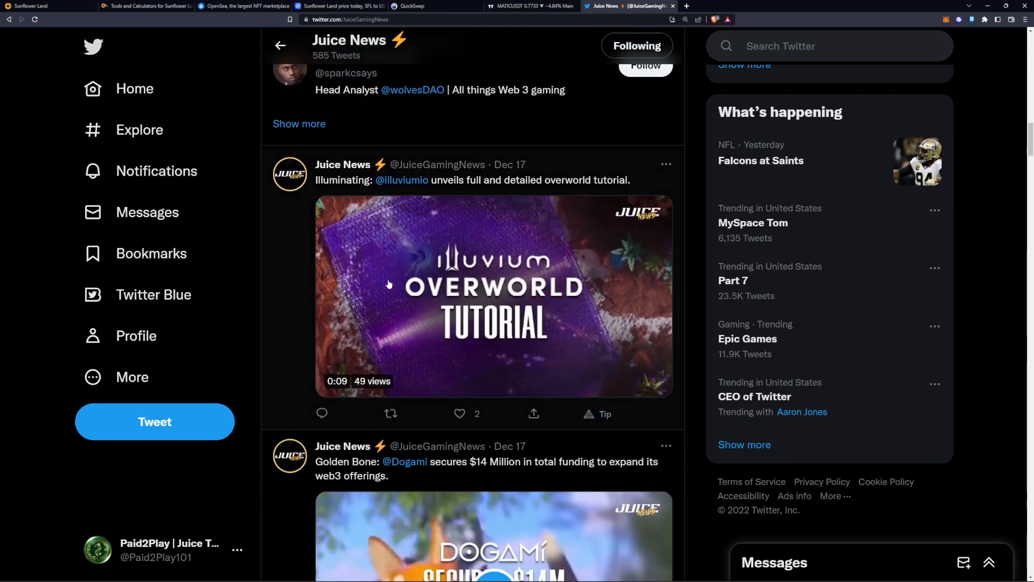
{"action": "scroll", "scroll_direction": "down", "scroll_amount": 3}
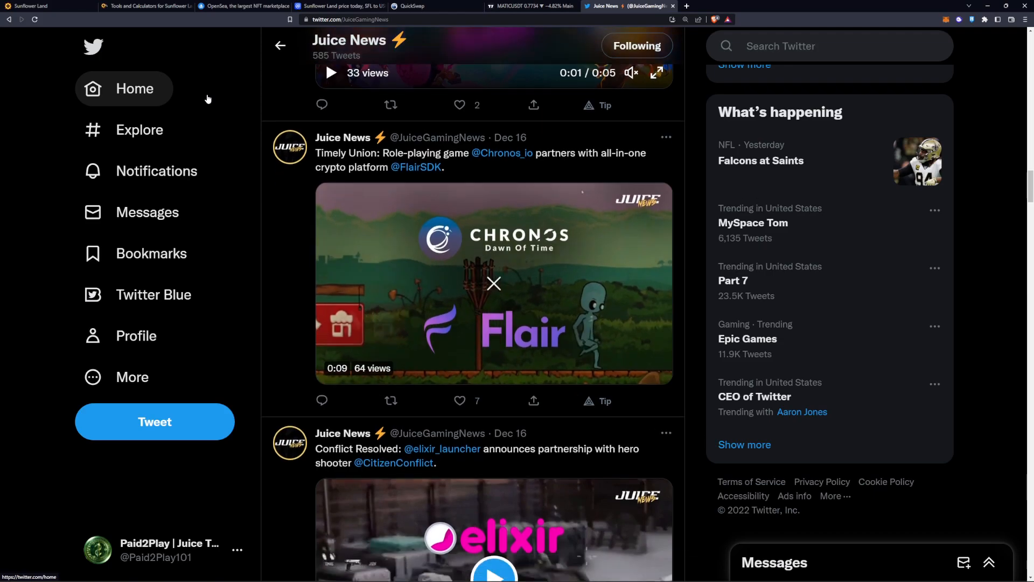